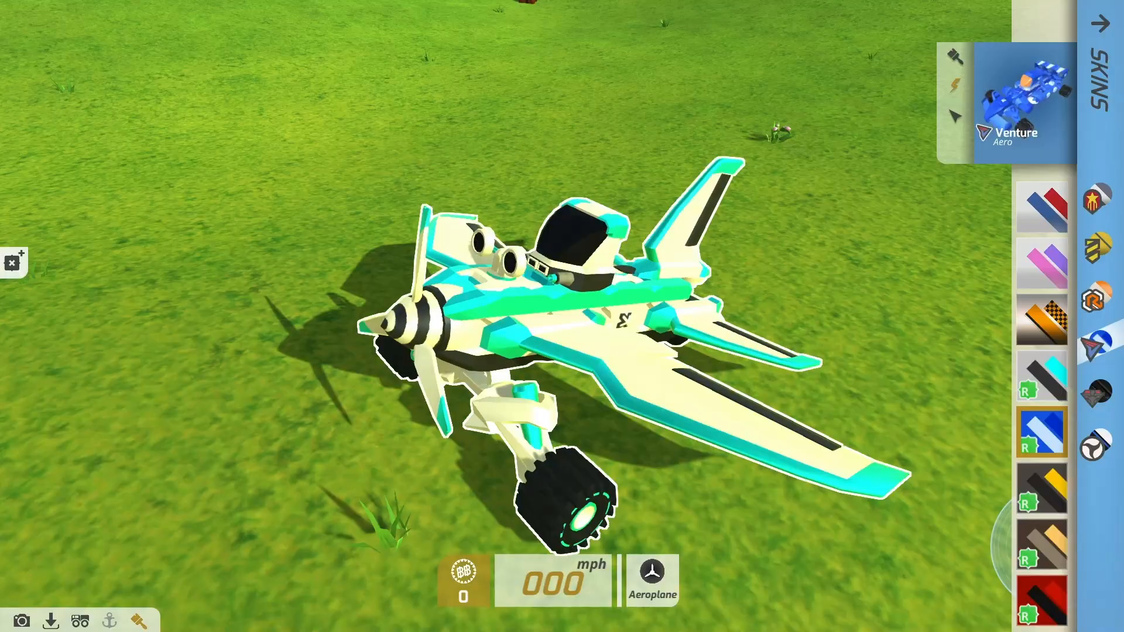
# Install Unity 2018.4.13f1 through Unity Hub with no extra modules.
pyautogui.click(1042, 488)
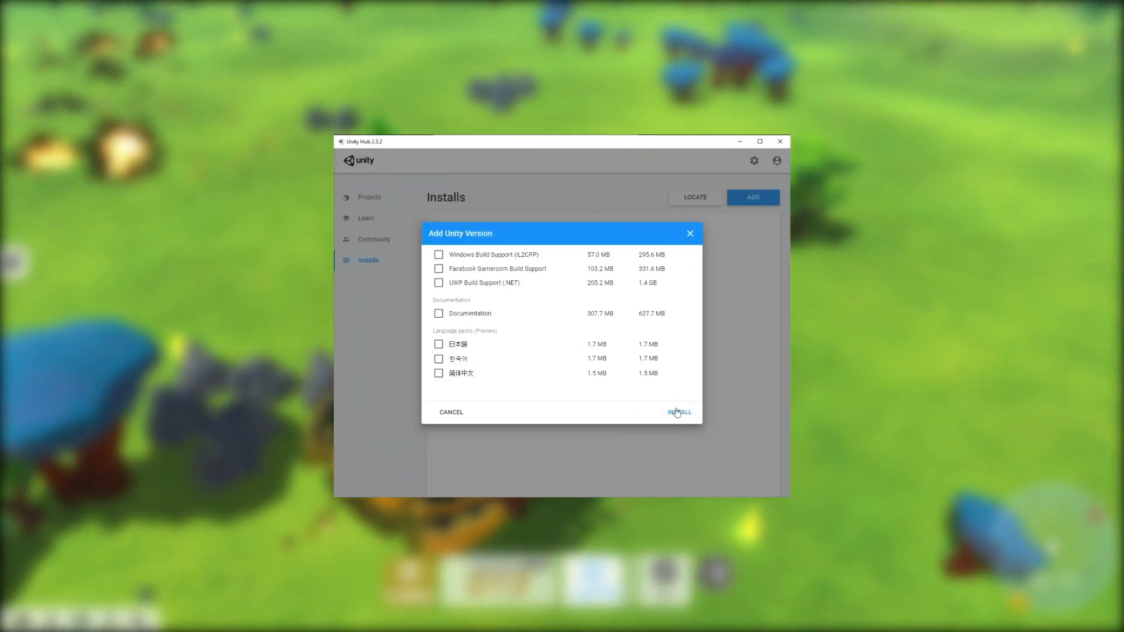
pyautogui.click(677, 411)
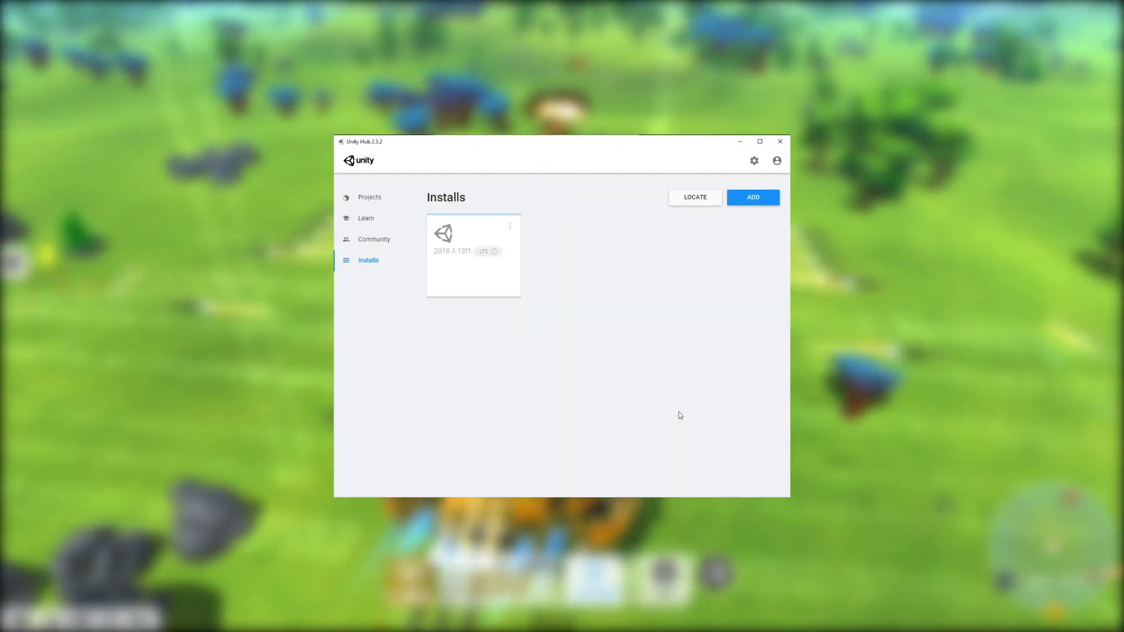
pyautogui.click(369, 198)
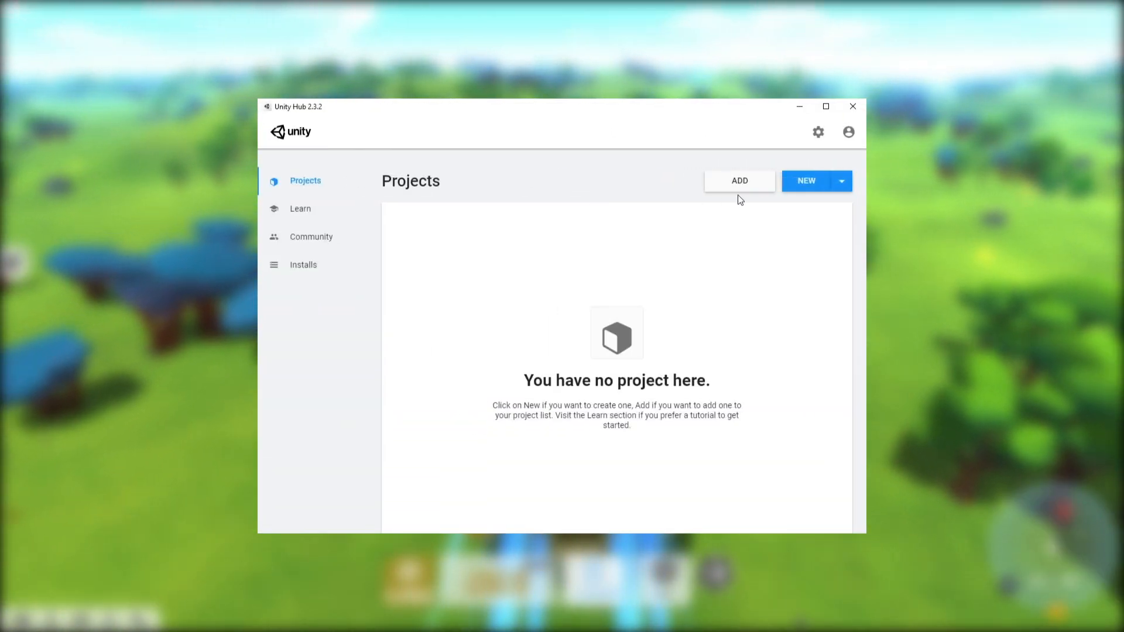
# Create a 3D project named 'Skins' using Unity 2018.4.13f1.
pyautogui.click(840, 181)
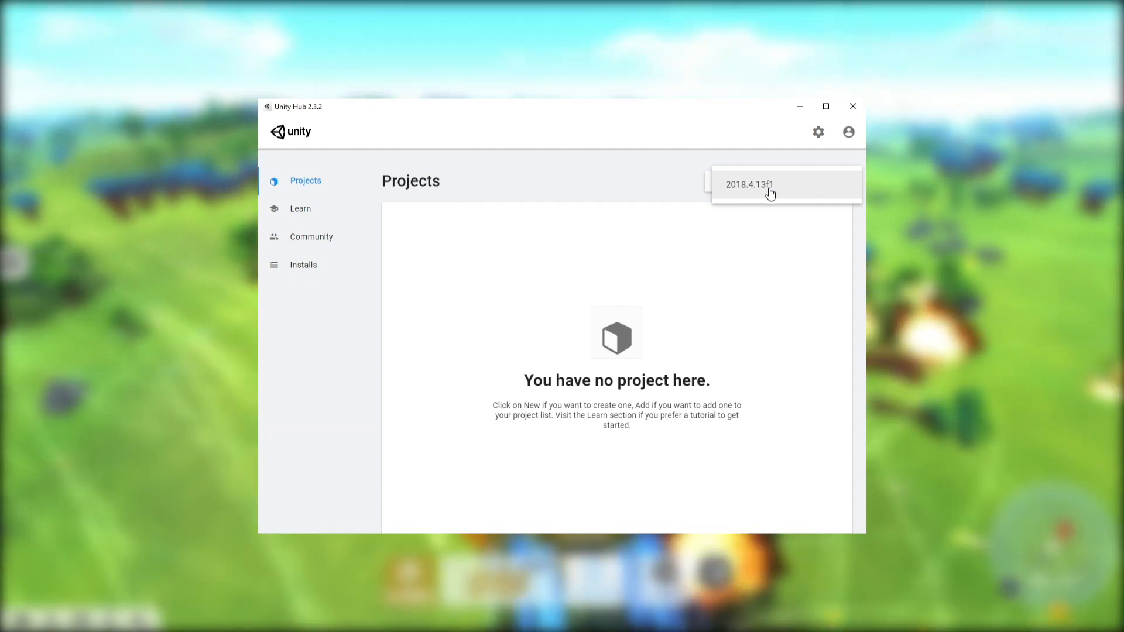
pyautogui.click(748, 184)
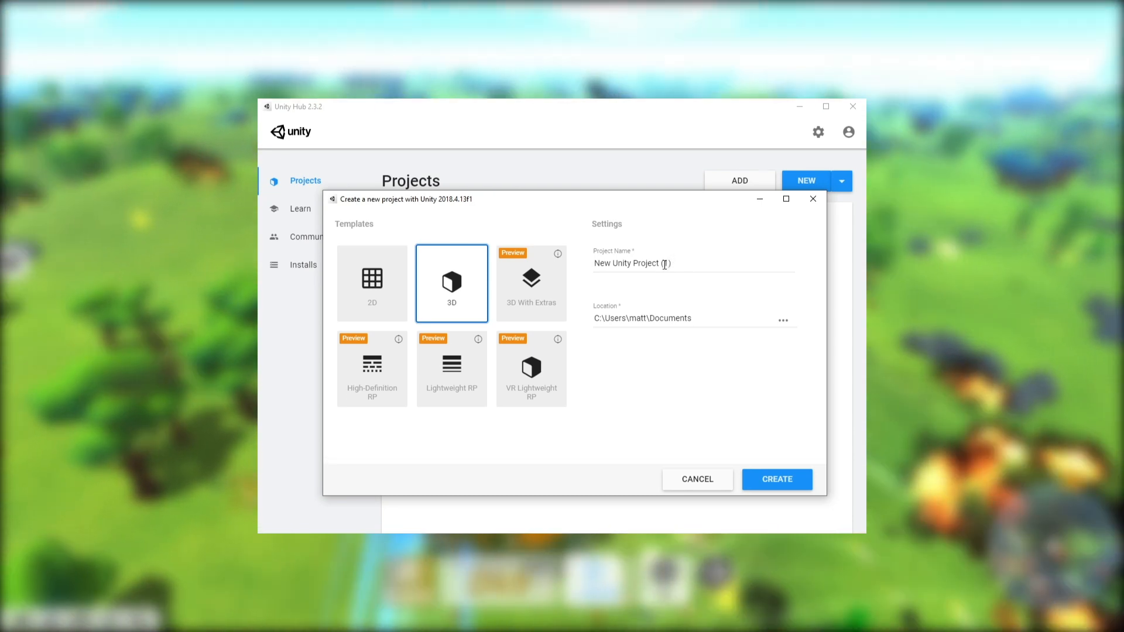
pyautogui.click(689, 263)
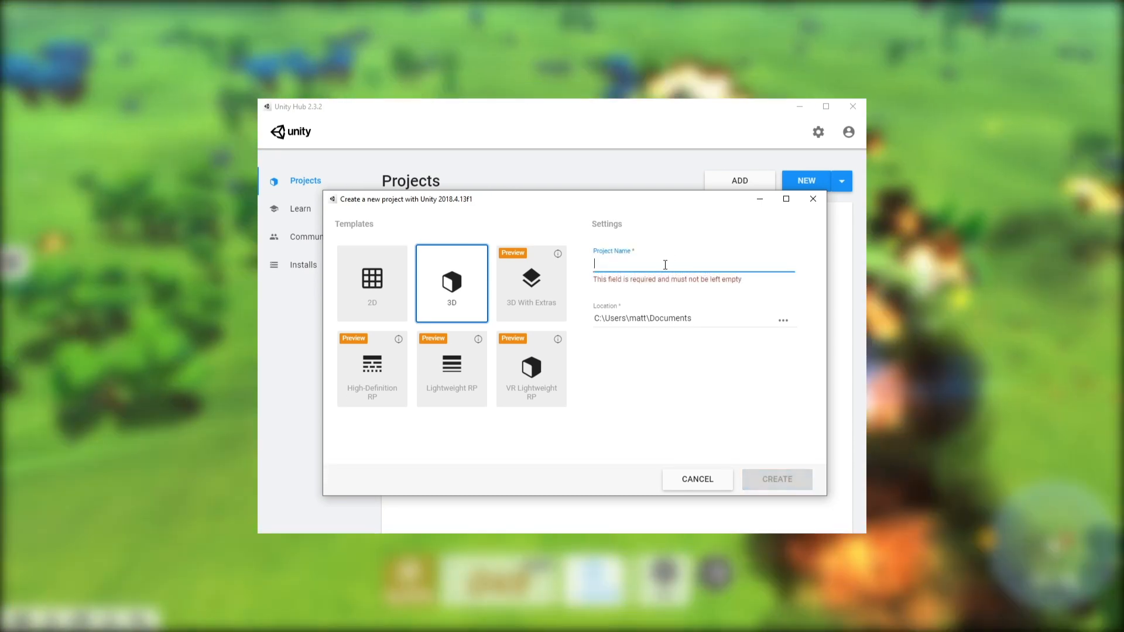
pyautogui.write('Skins')
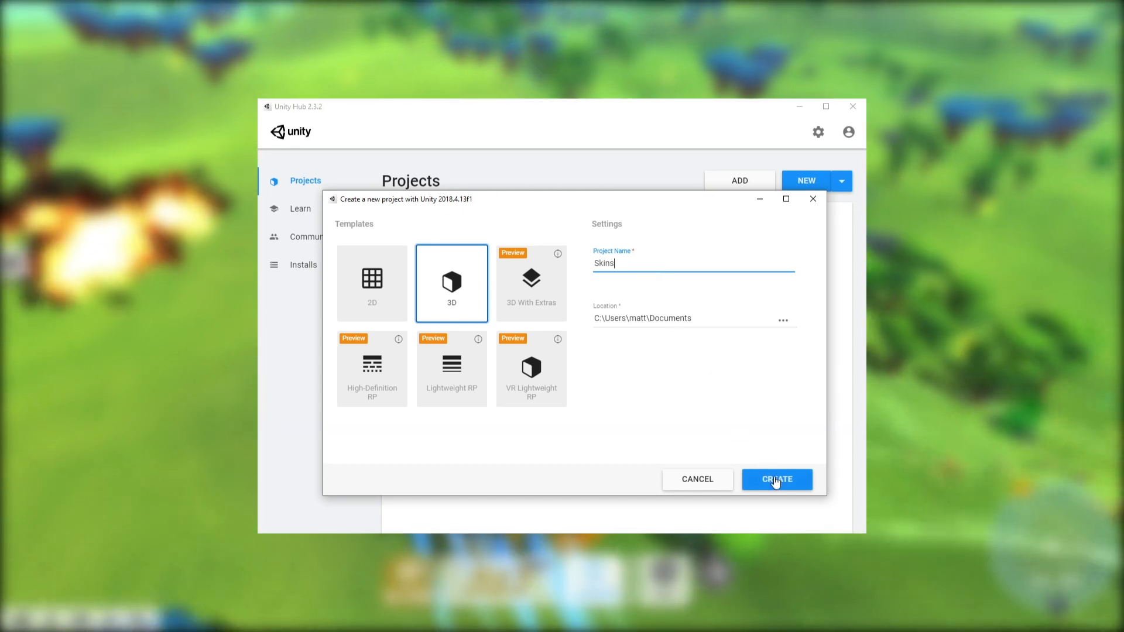
pyautogui.click(776, 479)
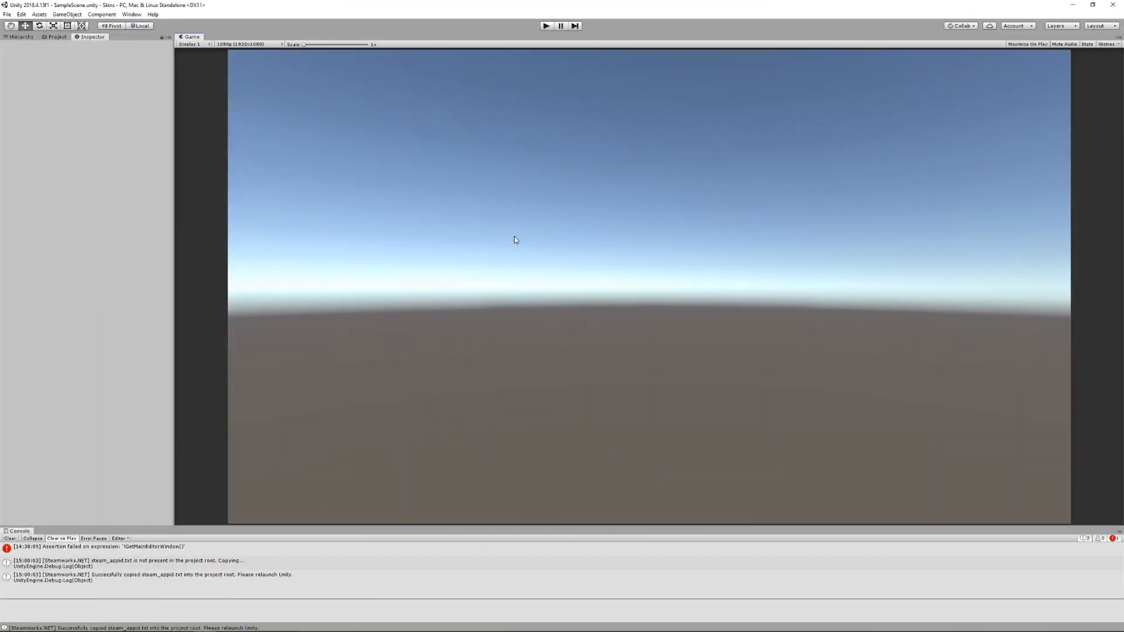
# Import all files from Steamworks.NET_13.0.0.unitypackage as a custom package.
pyautogui.click(38, 13)
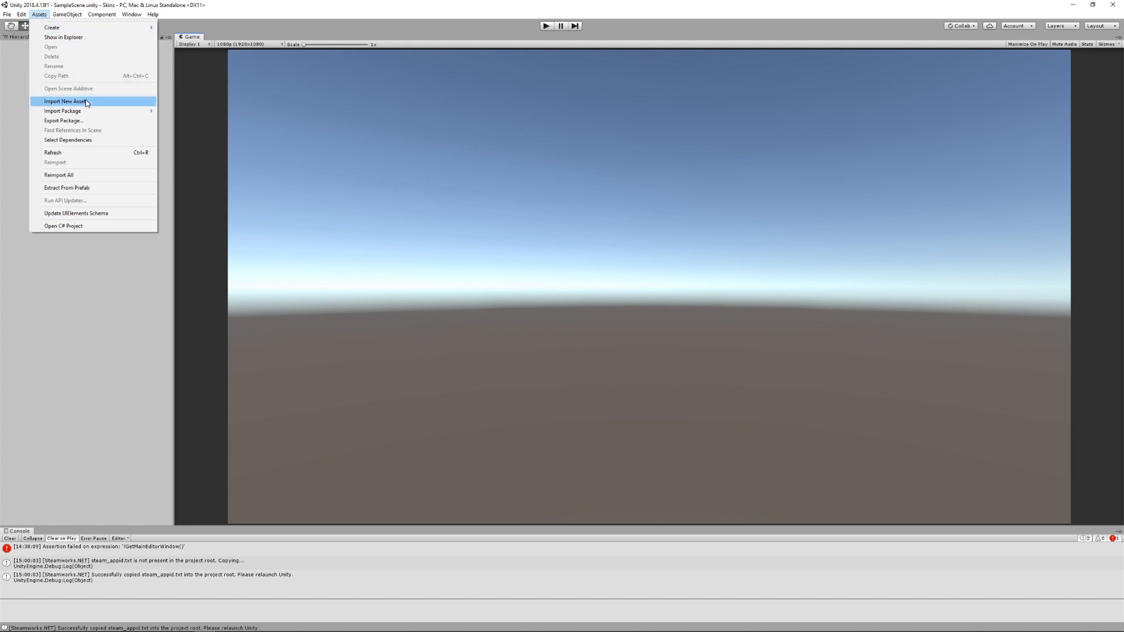
pyautogui.click(64, 101)
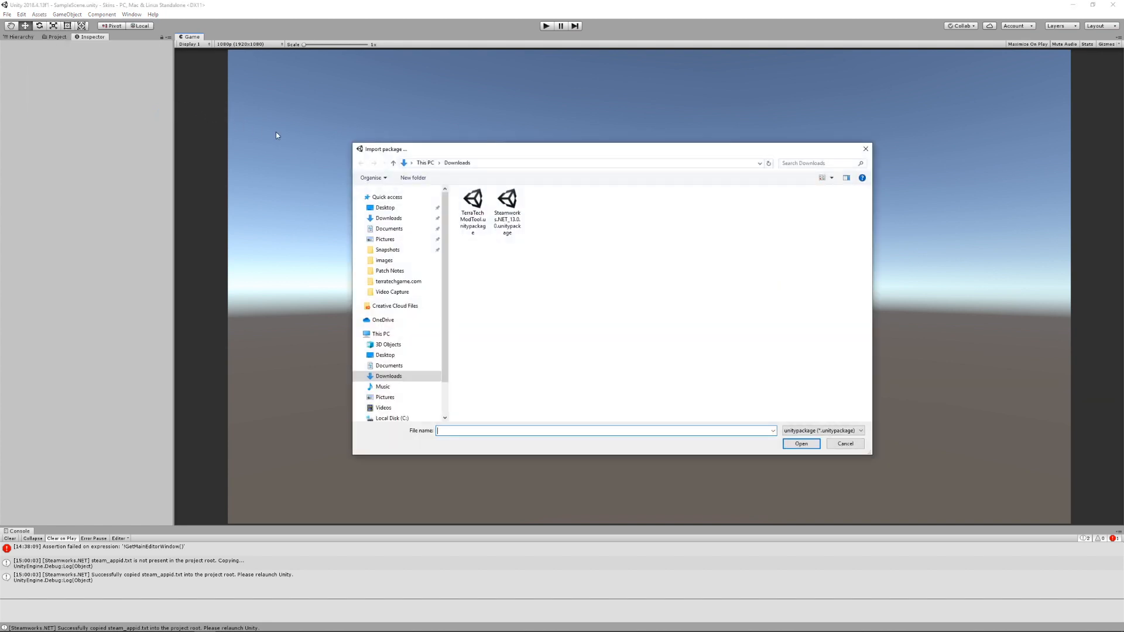
pyautogui.click(507, 212)
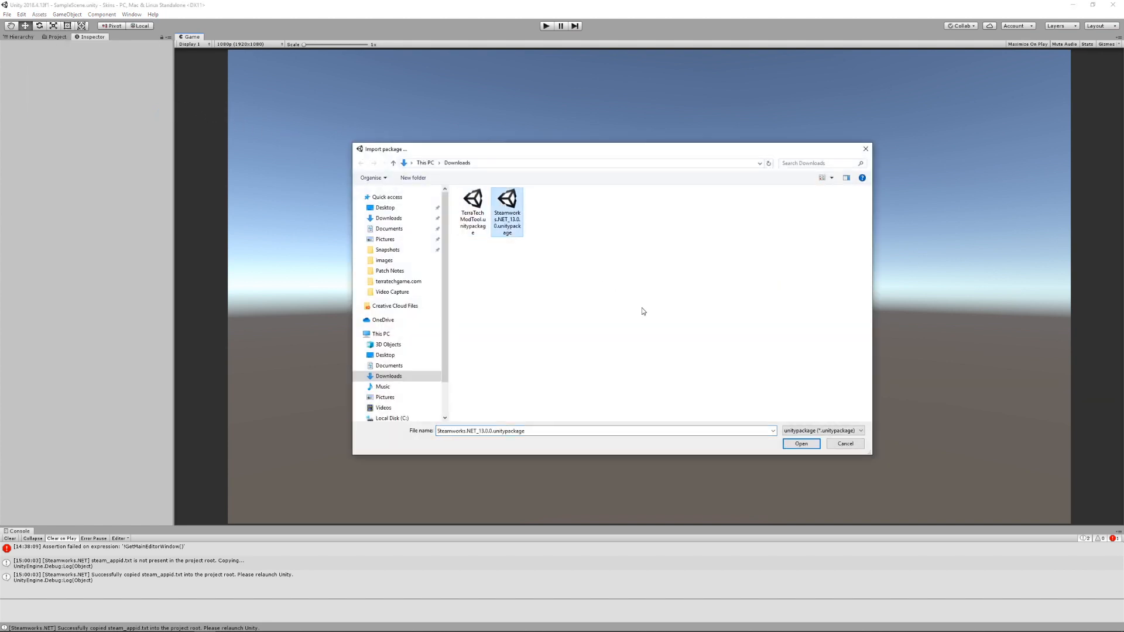
pyautogui.click(800, 443)
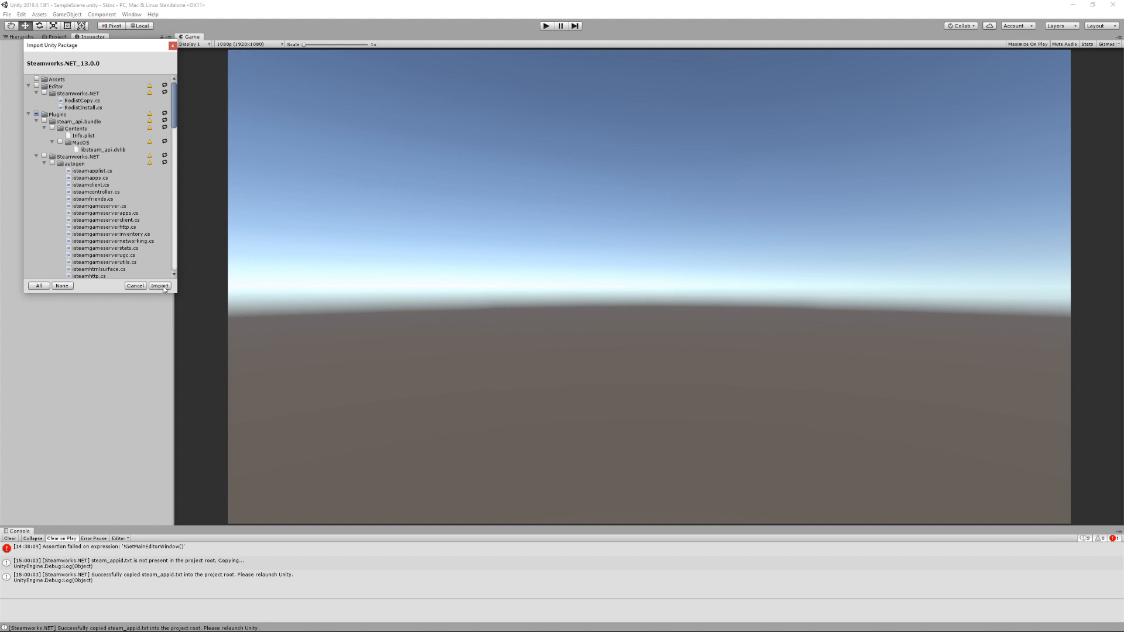
pyautogui.click(160, 285)
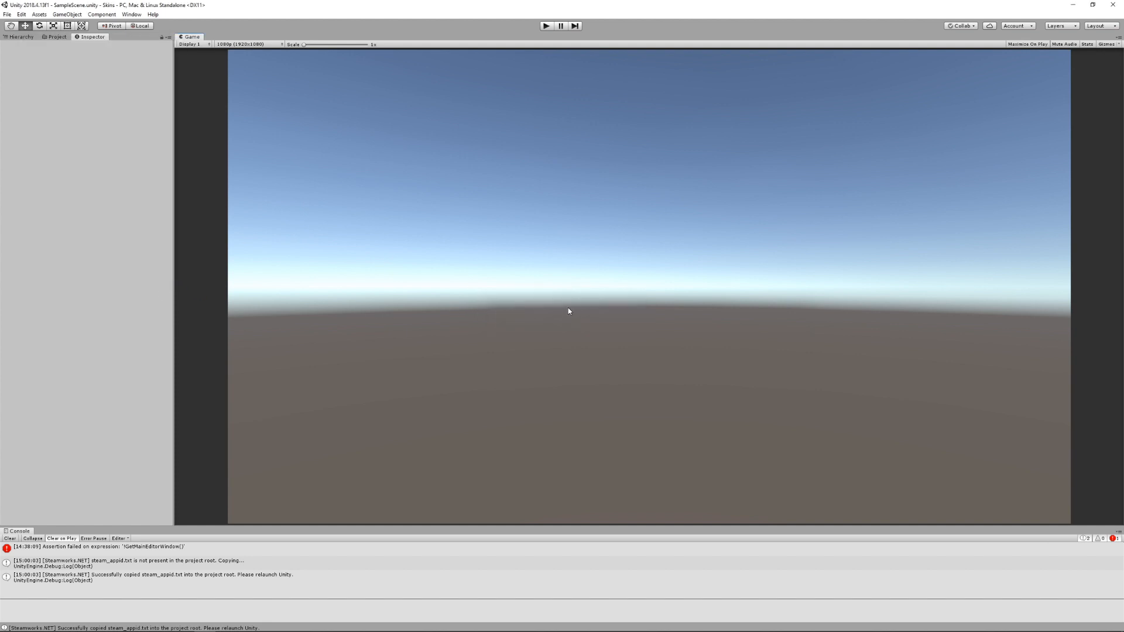
# Import the TerraTech ModTool unitypackage from Downloads as a custom package.
pyautogui.click(39, 14)
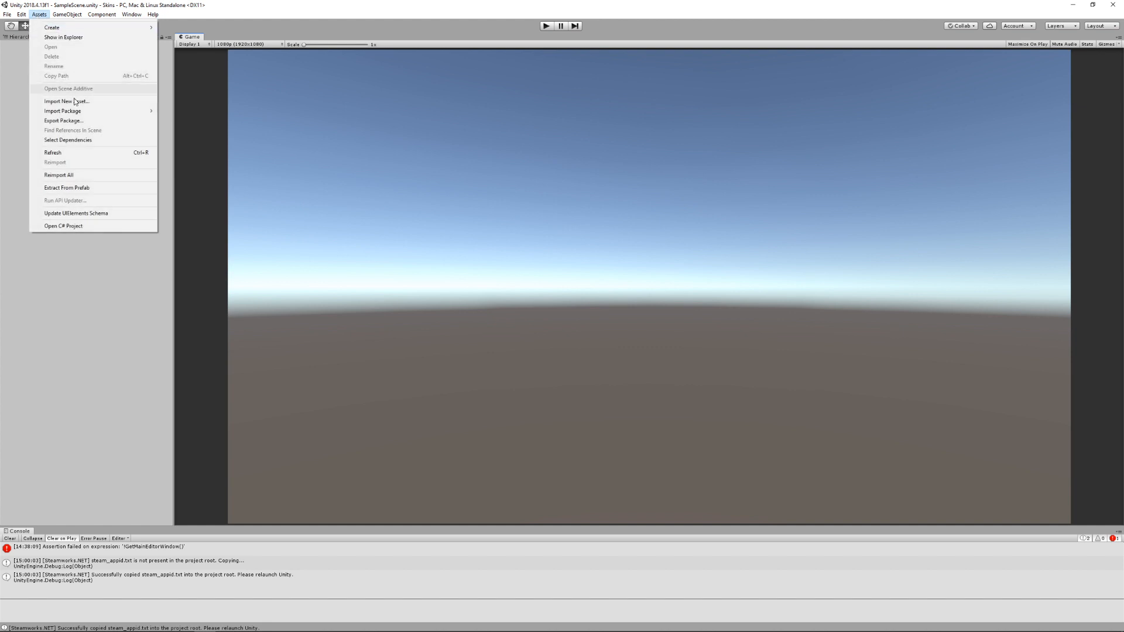
pyautogui.click(63, 111)
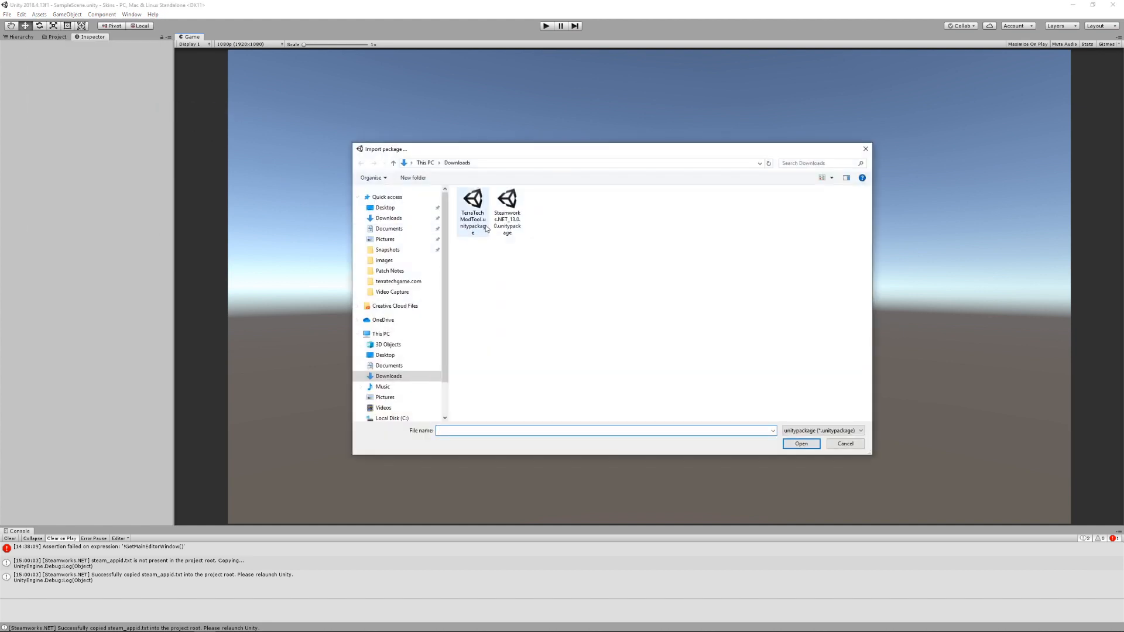
pyautogui.doubleClick(472, 198)
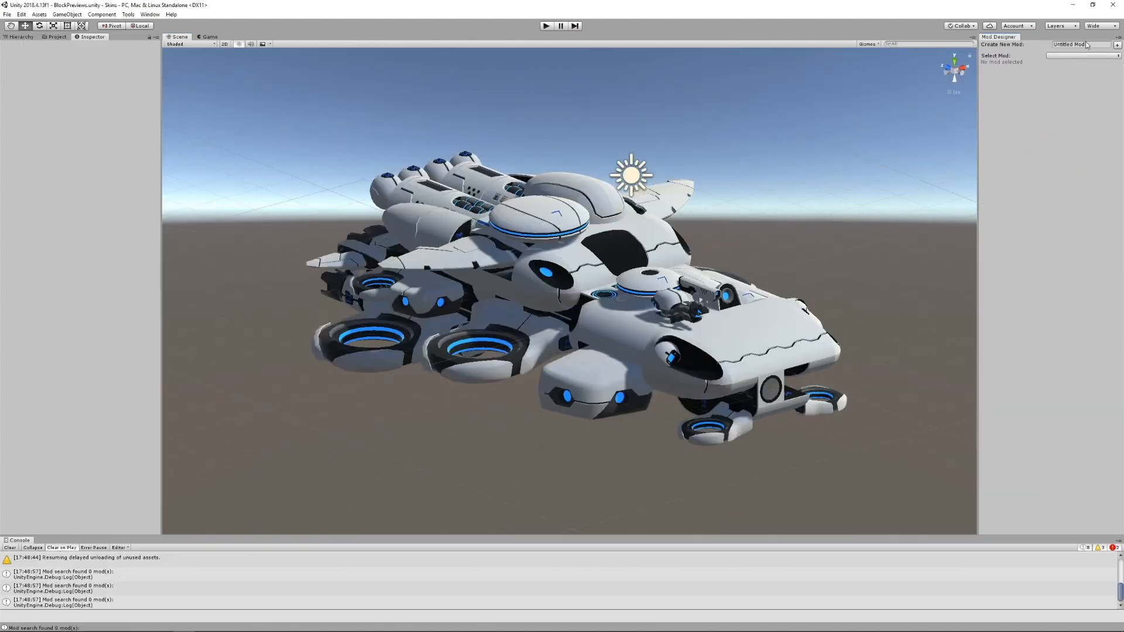
# Enter 'Skins' in the Mod Designer's Create New Mod field to create it.
pyautogui.click(1079, 44)
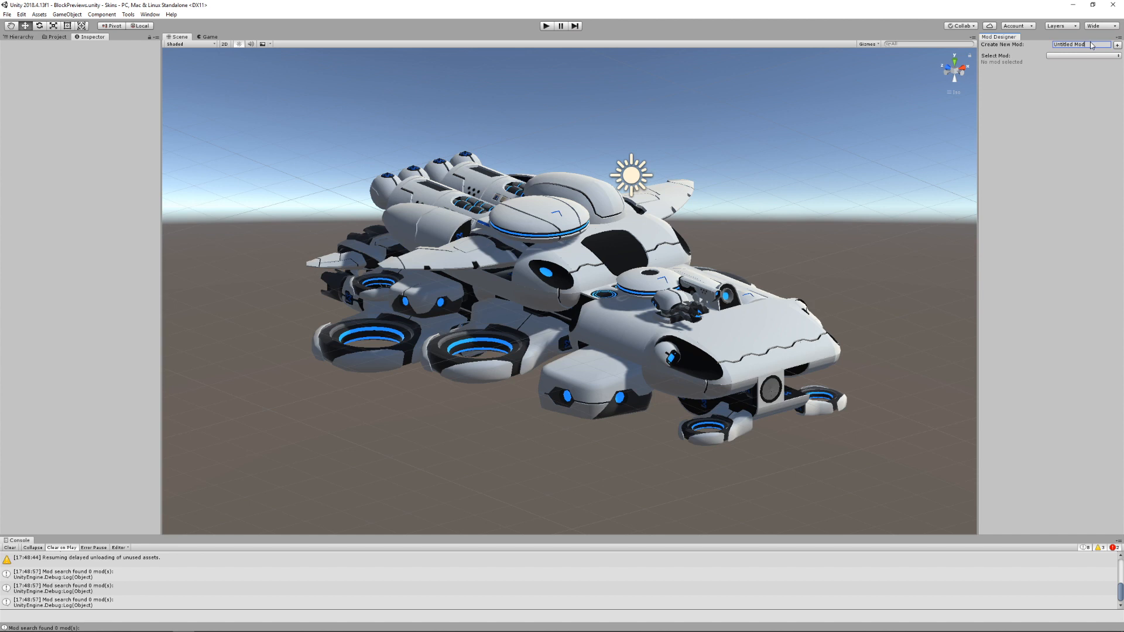
pyautogui.write('Skins')
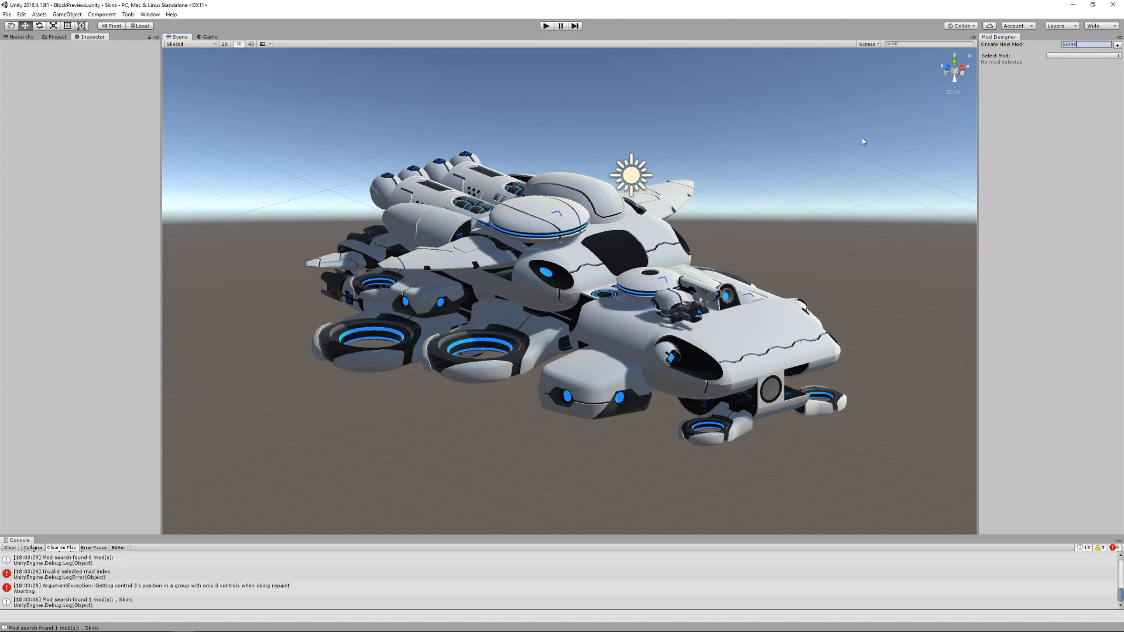
pyautogui.moveTo(1073, 58)
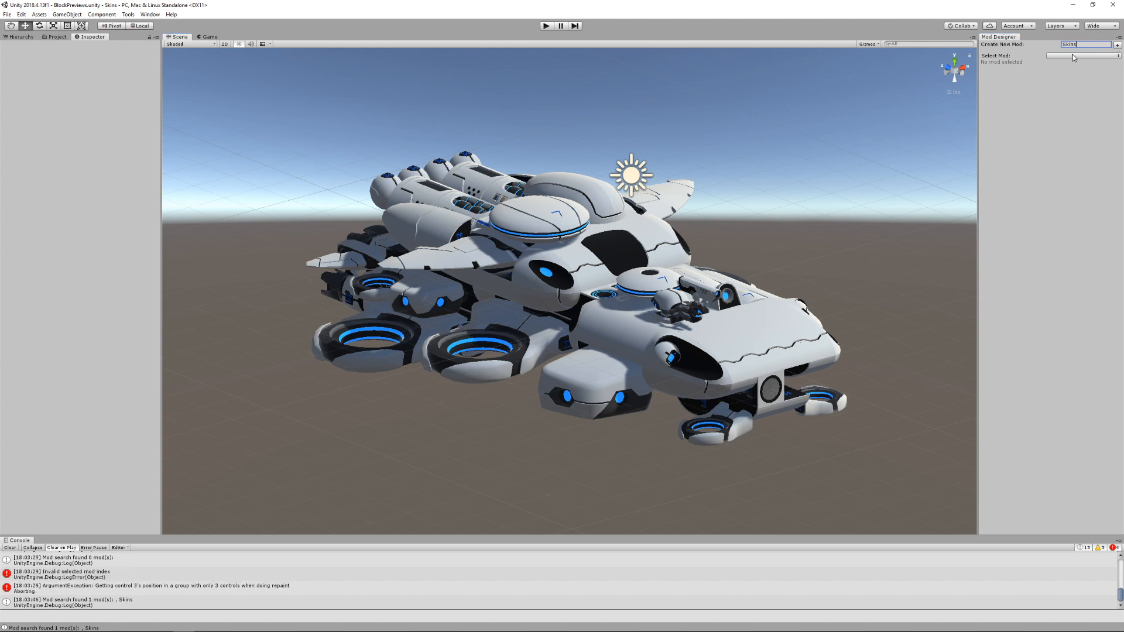
# Select the Skins mod and create a new skin named 'Purple'.
pyautogui.click(1082, 56)
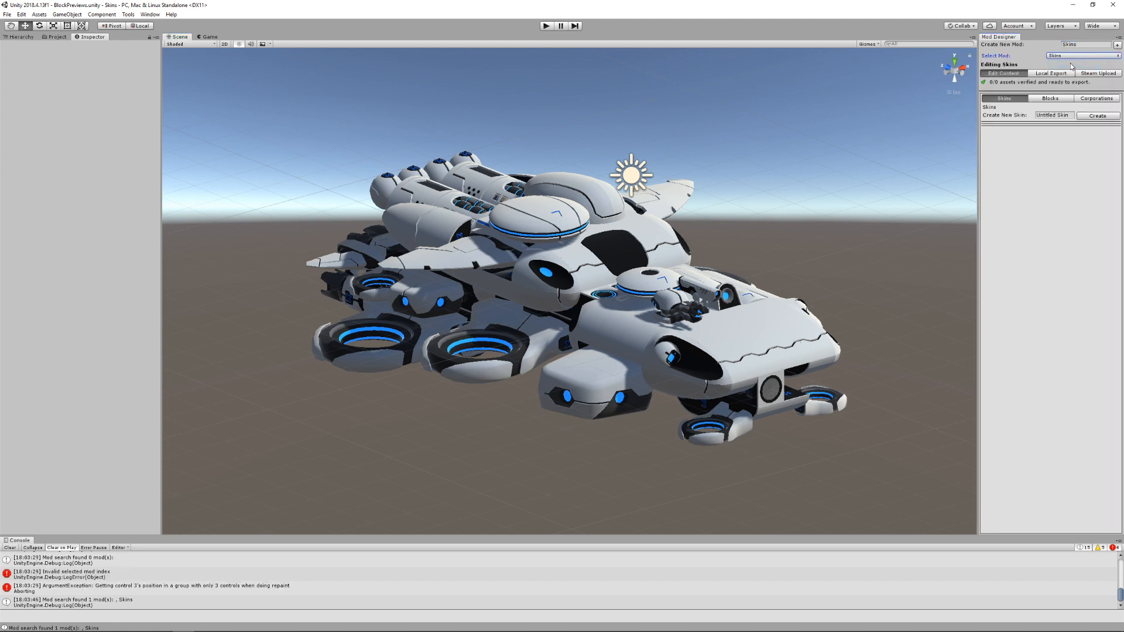
pyautogui.click(1052, 115)
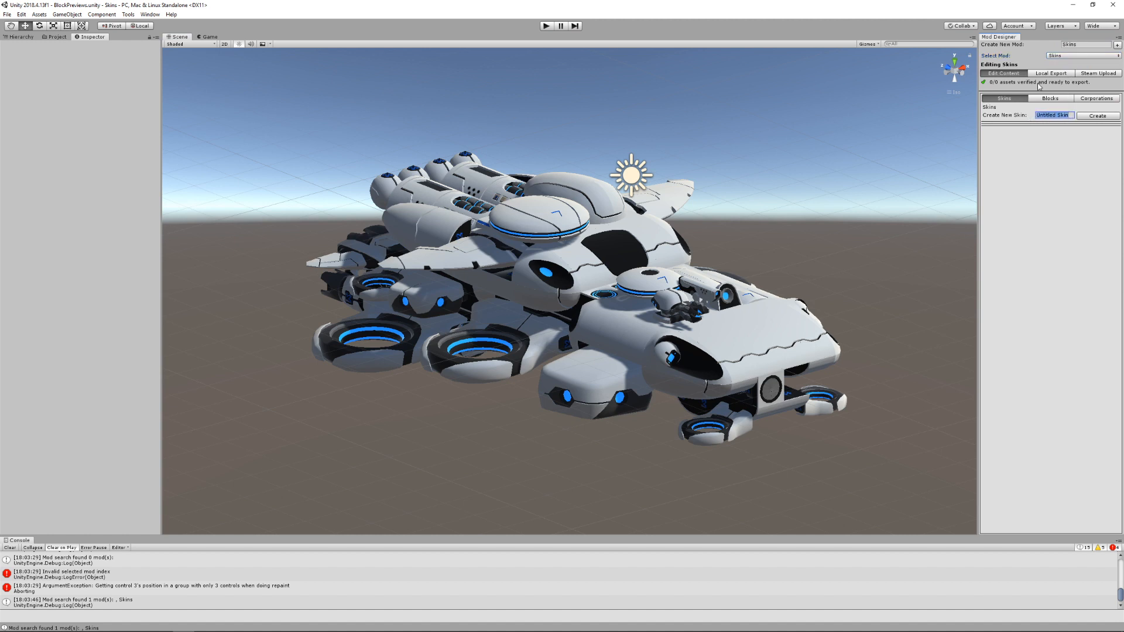
pyautogui.write('Purpl')
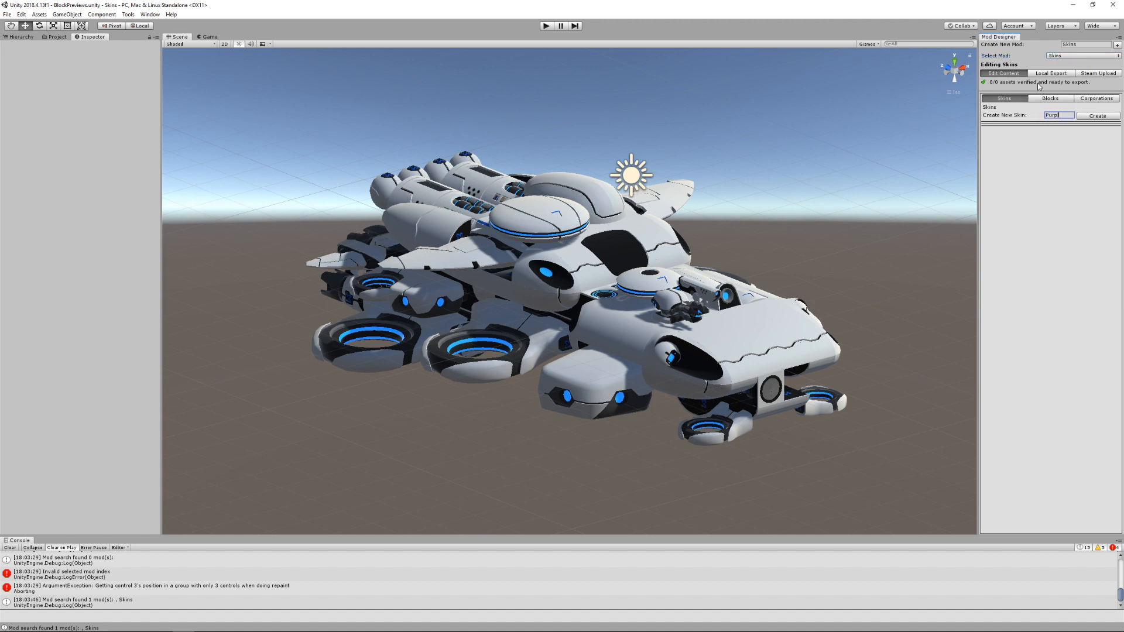
pyautogui.click(1097, 115)
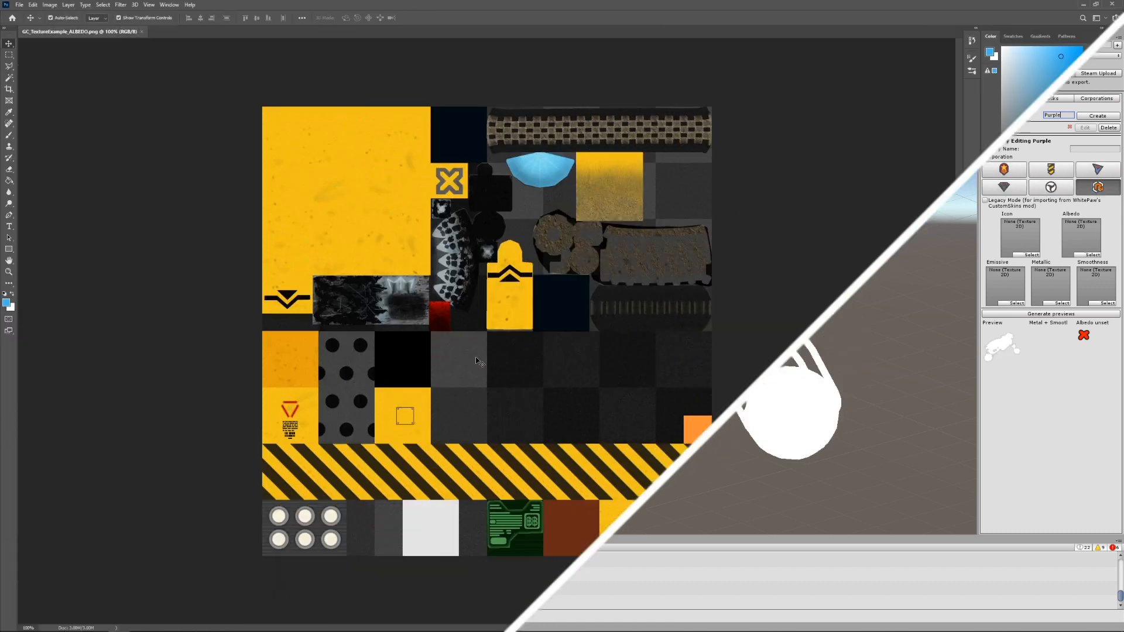
# Shift the texture's hue with Image > Adjustments > Hue/Saturation, fine-tuning the slider.
pyautogui.click(49, 4)
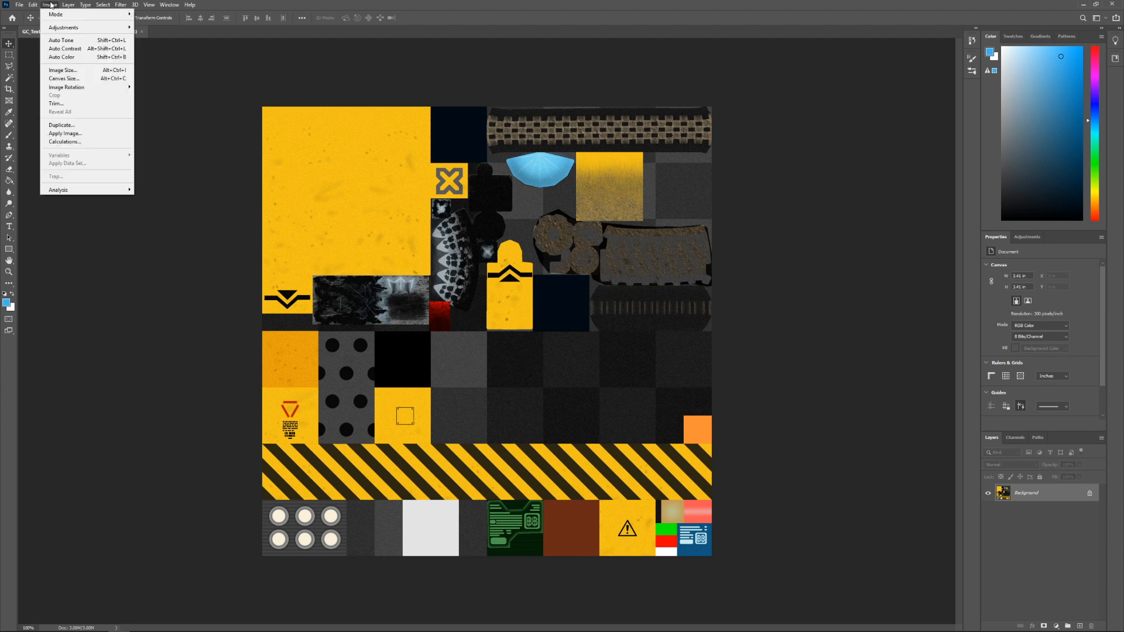
pyautogui.click(63, 28)
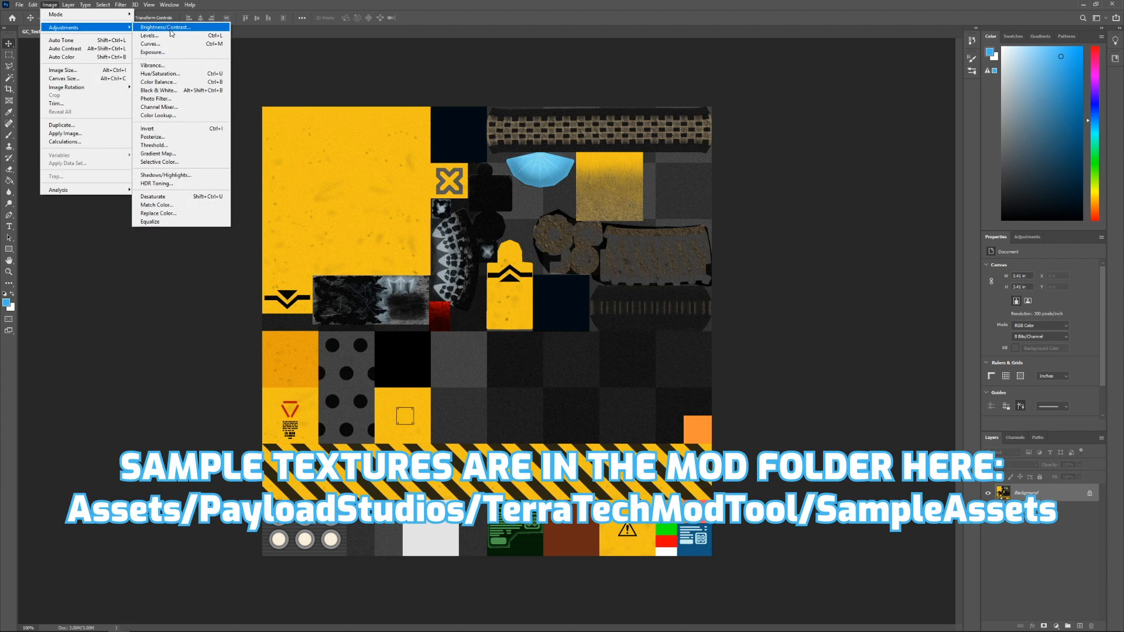
pyautogui.moveTo(162, 73)
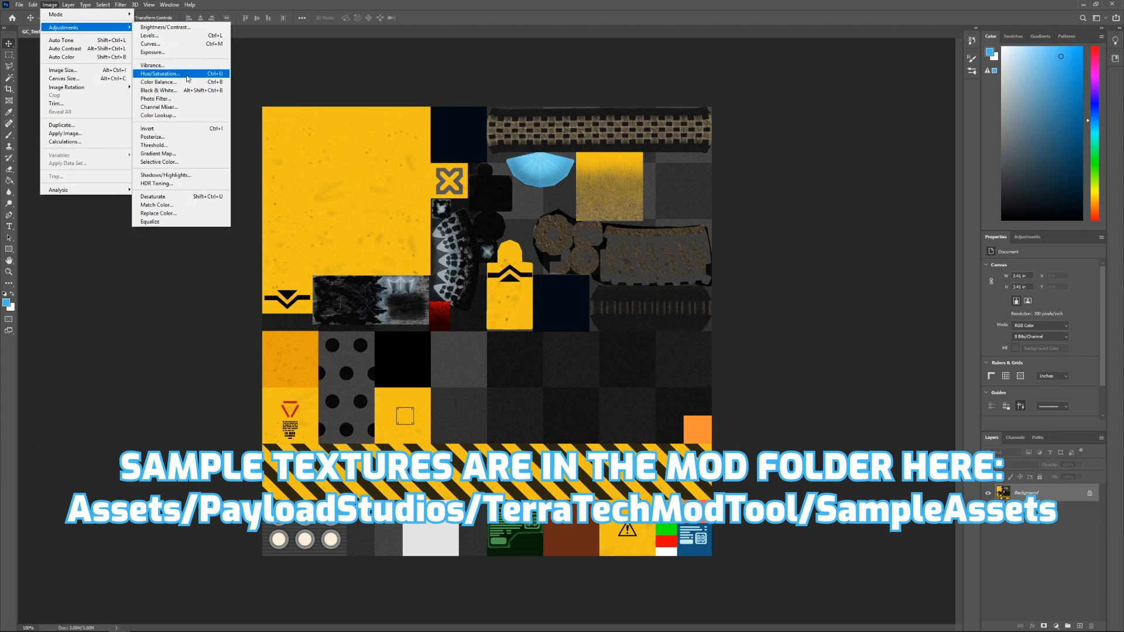
pyautogui.click(160, 73)
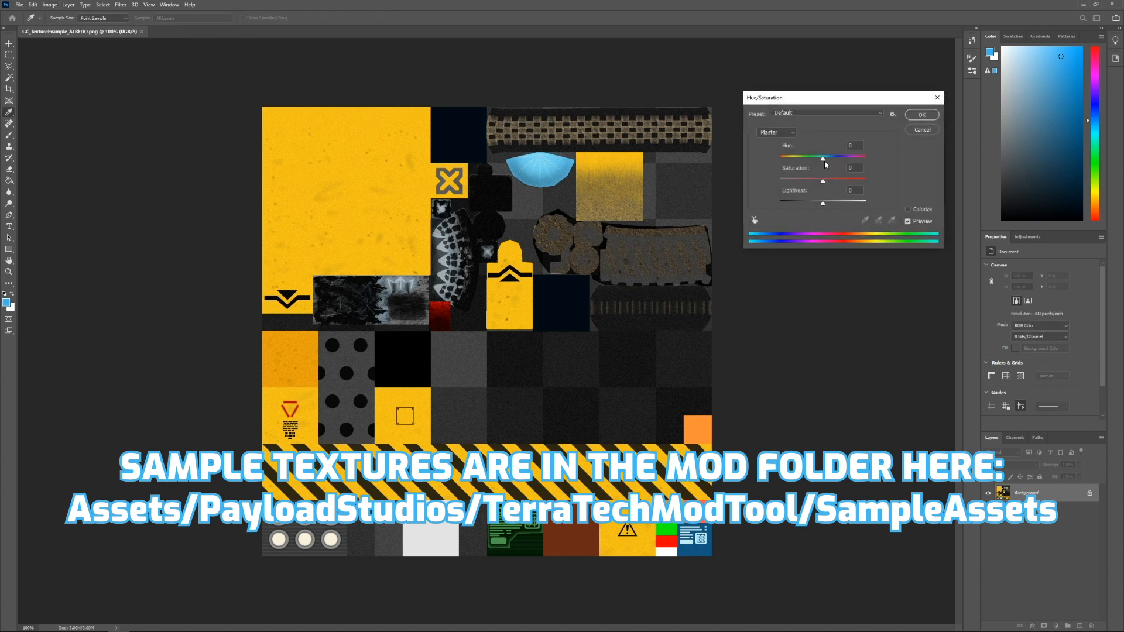
pyautogui.moveTo(822, 157); pyautogui.dragTo(852, 157)
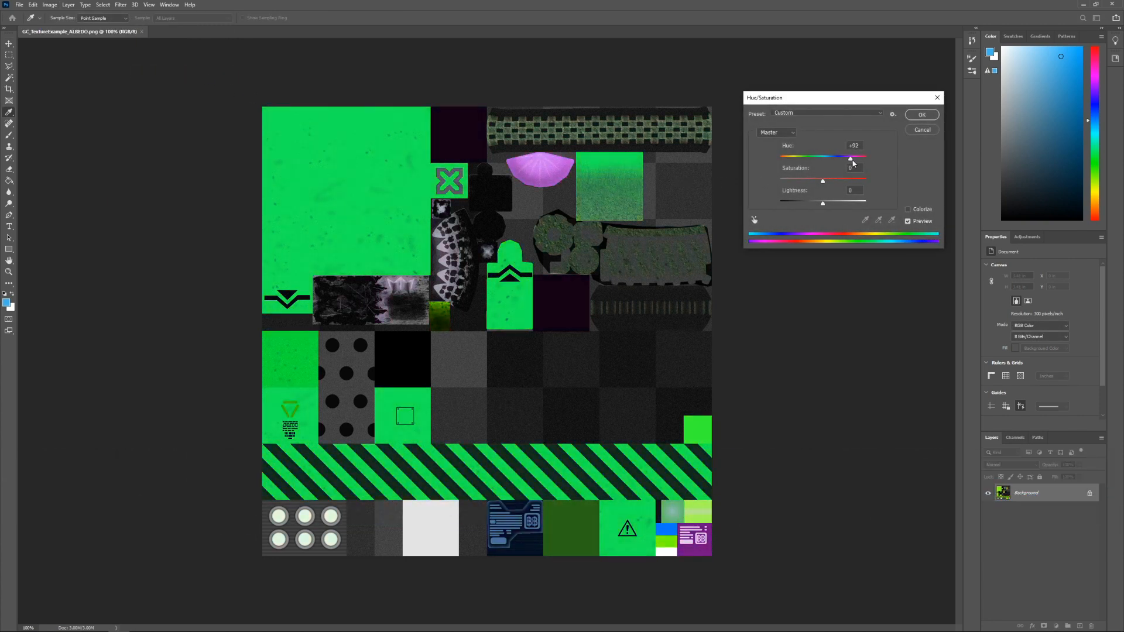
pyautogui.moveTo(851, 157); pyautogui.dragTo(846, 156)
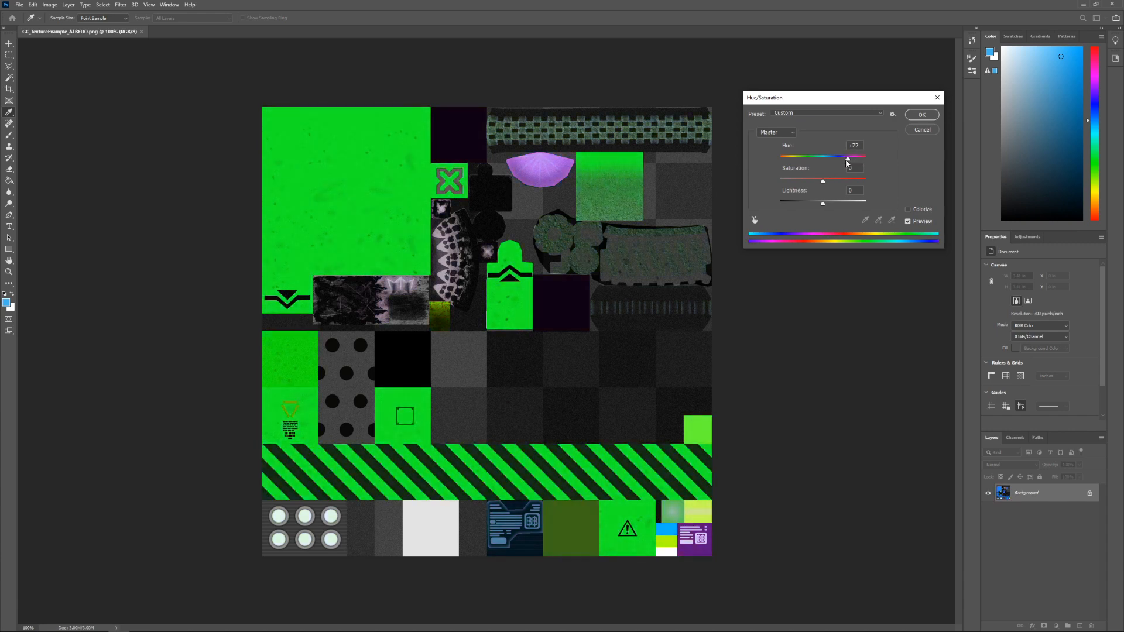
pyautogui.moveTo(847, 157); pyautogui.dragTo(786, 157)
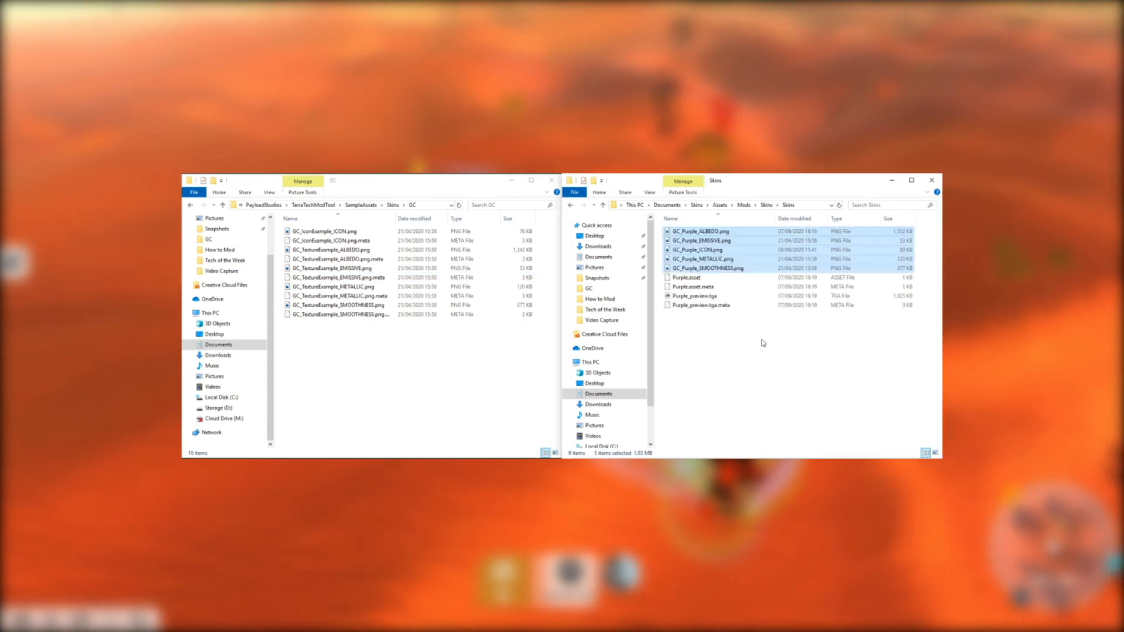
# Place the recoloured GC_Purple PNGs in the Assets/Mods/Skins/Skins folder.
pyautogui.click(762, 342)
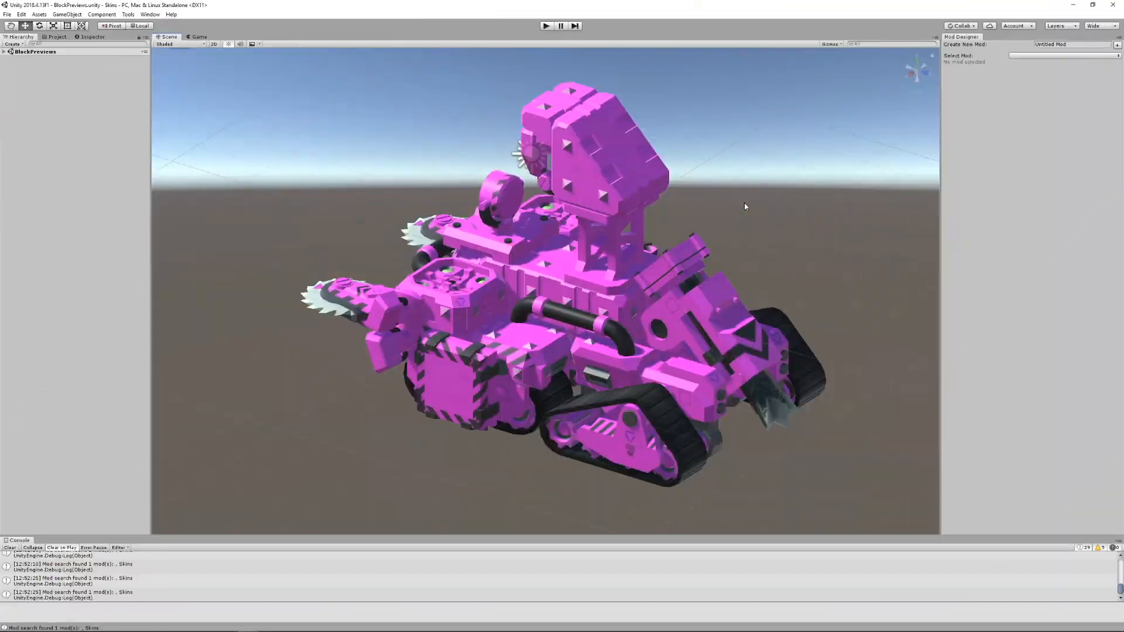
# Edit the Skins mod's Purple skin and assign a GC_Purple icon texture.
pyautogui.click(1063, 55)
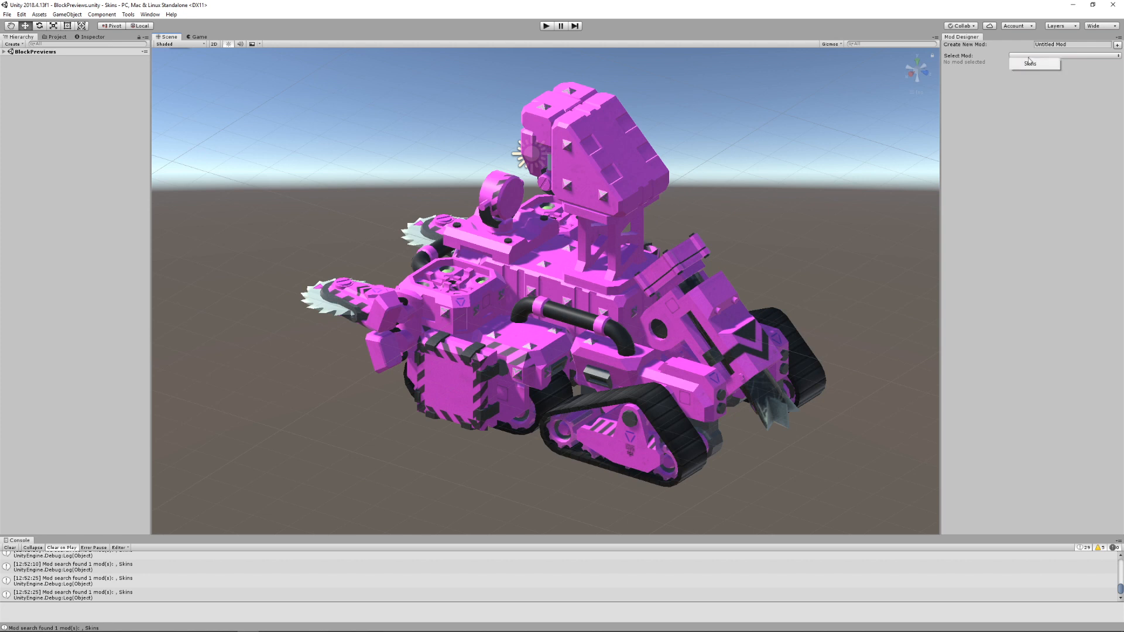
pyautogui.click(1031, 64)
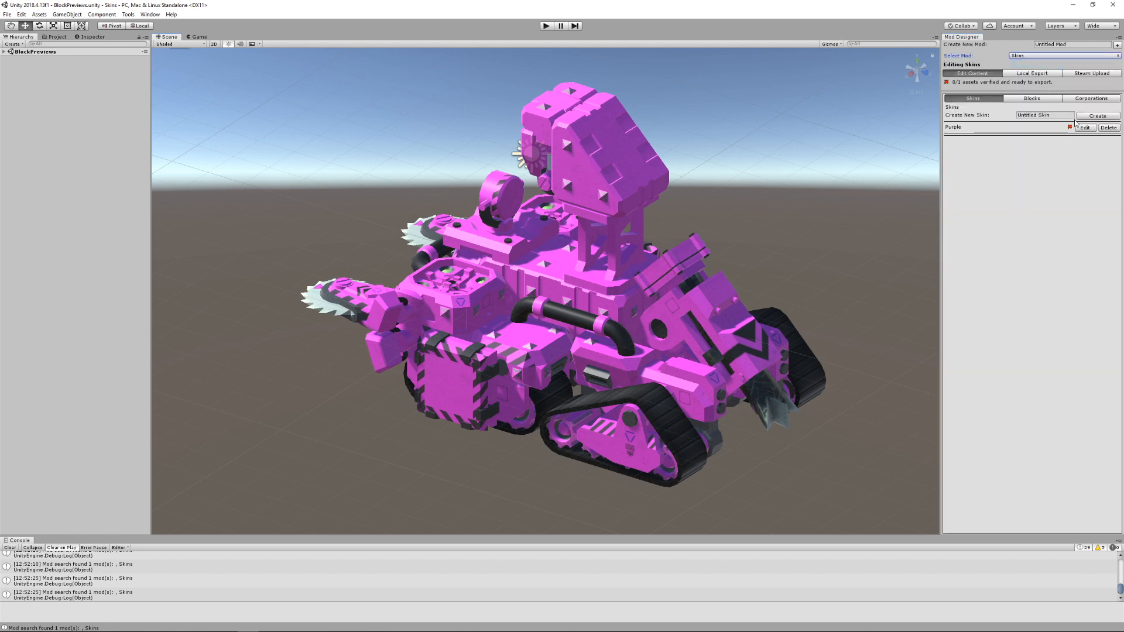
pyautogui.click(1085, 128)
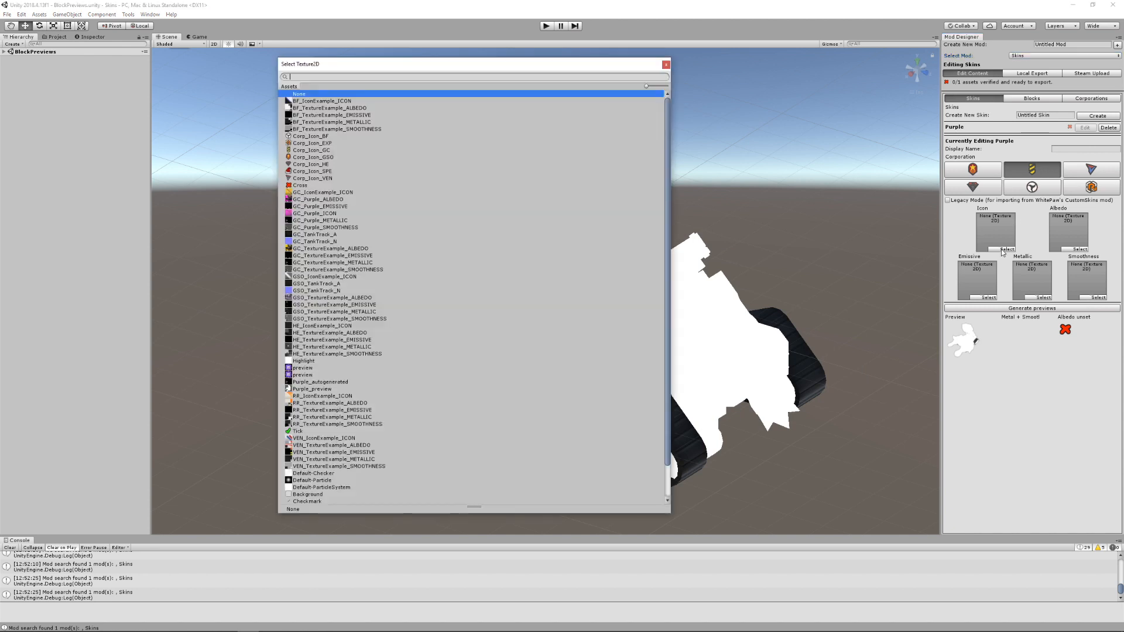
pyautogui.moveTo(365, 202)
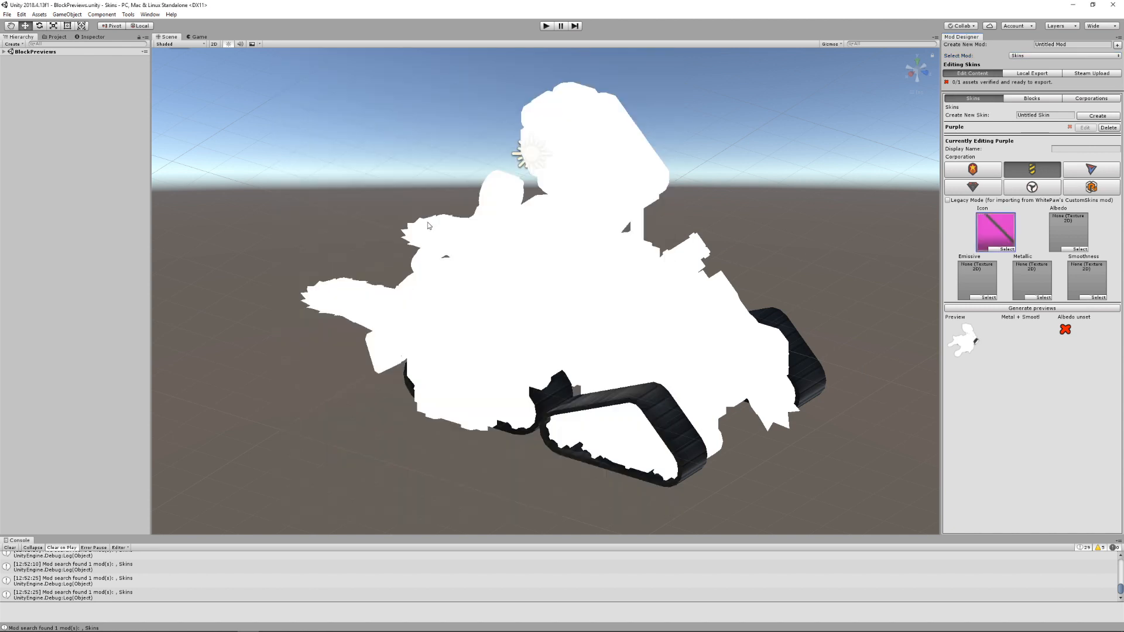
pyautogui.click(1078, 248)
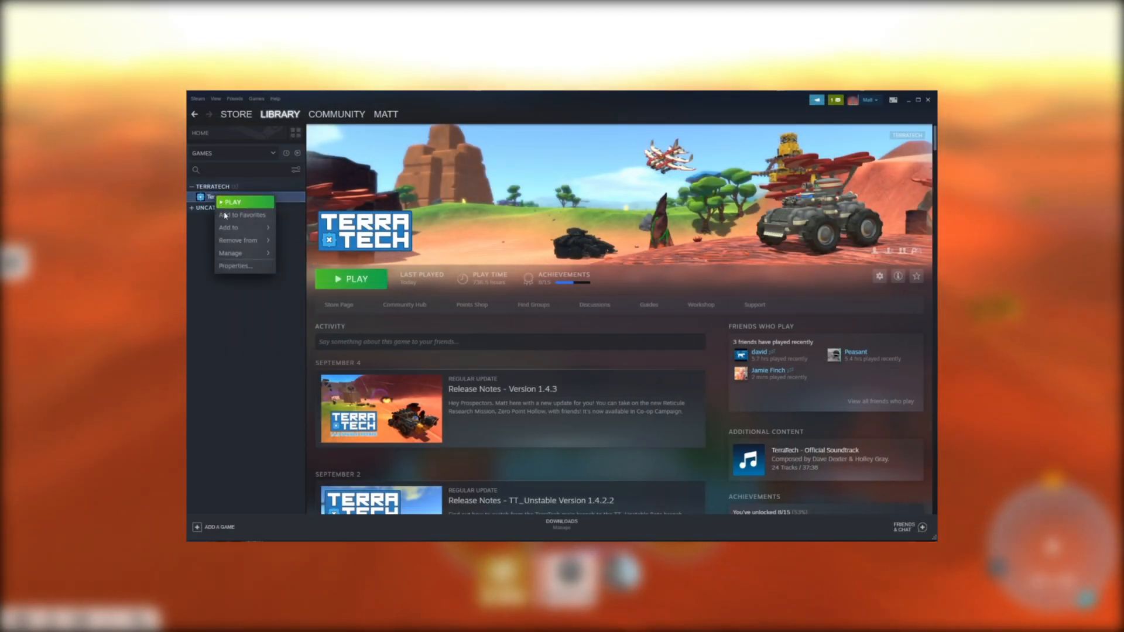
# Browse TerraTech's installed game folder from its Steam Properties Local Files page.
pyautogui.click(236, 266)
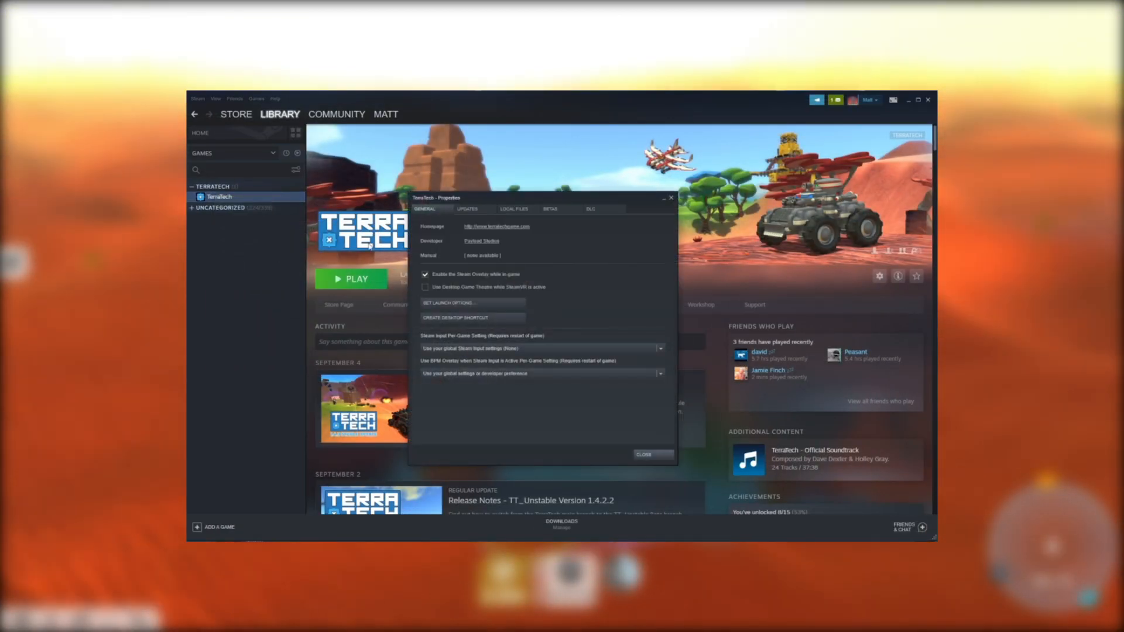
pyautogui.click(513, 208)
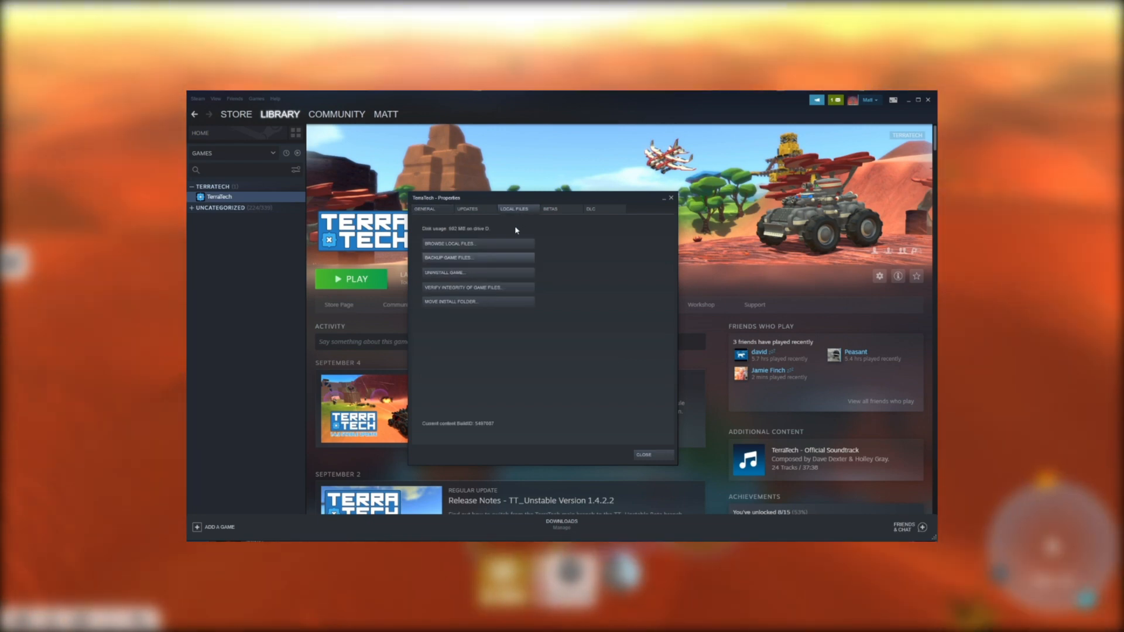
pyautogui.click(449, 243)
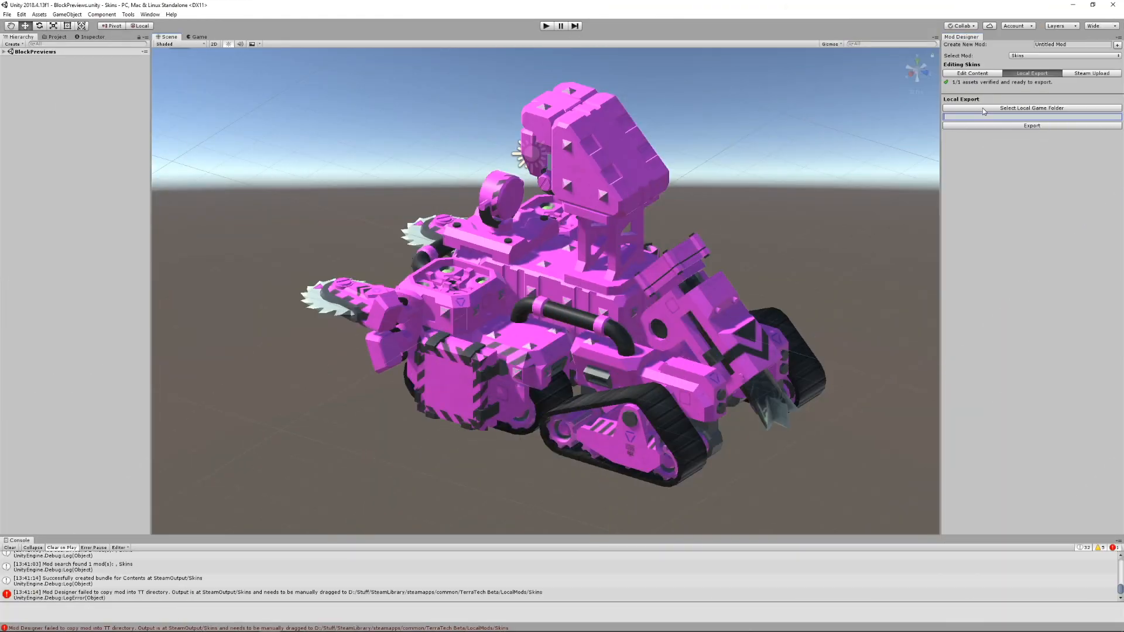
# Set the TerraTech Beta folder on drive D as the local game folder and export the Skins mod.
pyautogui.click(1032, 108)
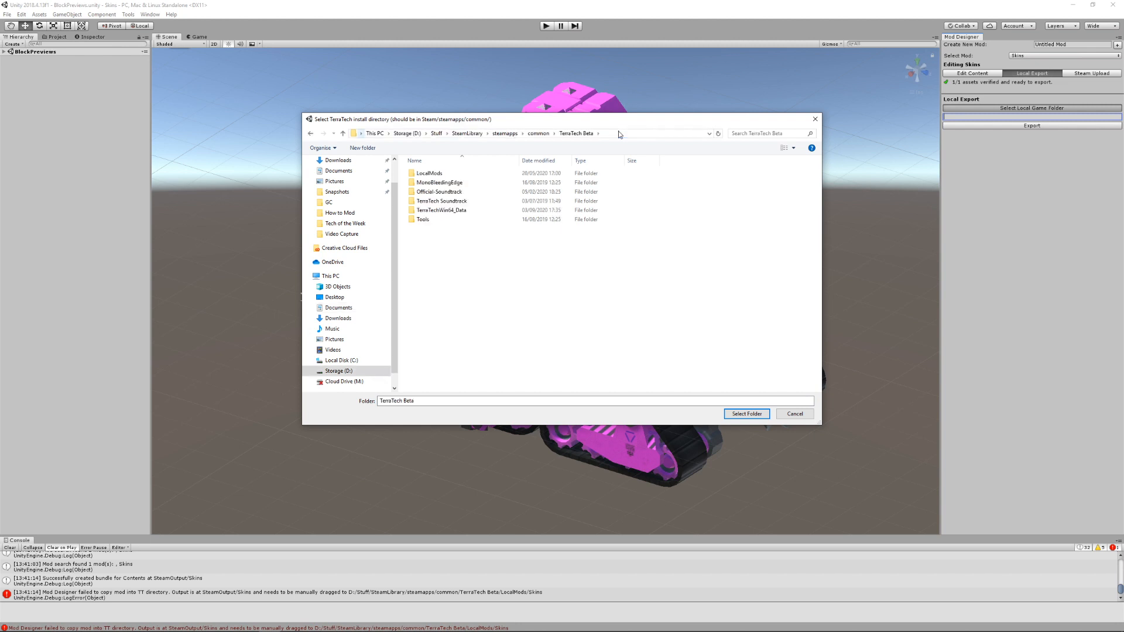
pyautogui.click(745, 414)
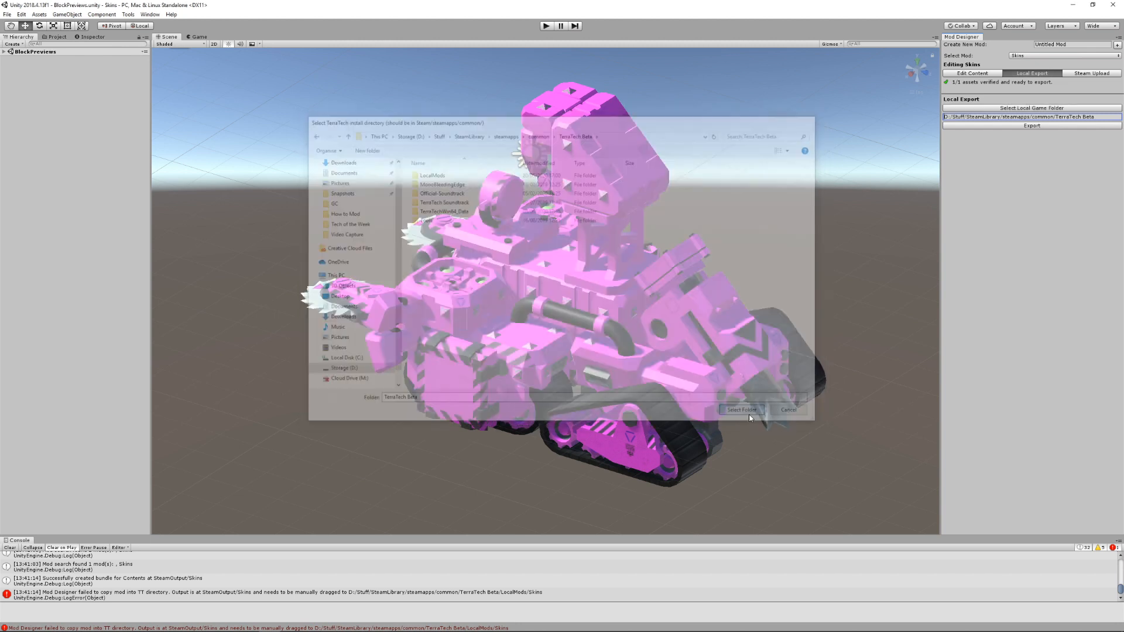
pyautogui.click(741, 409)
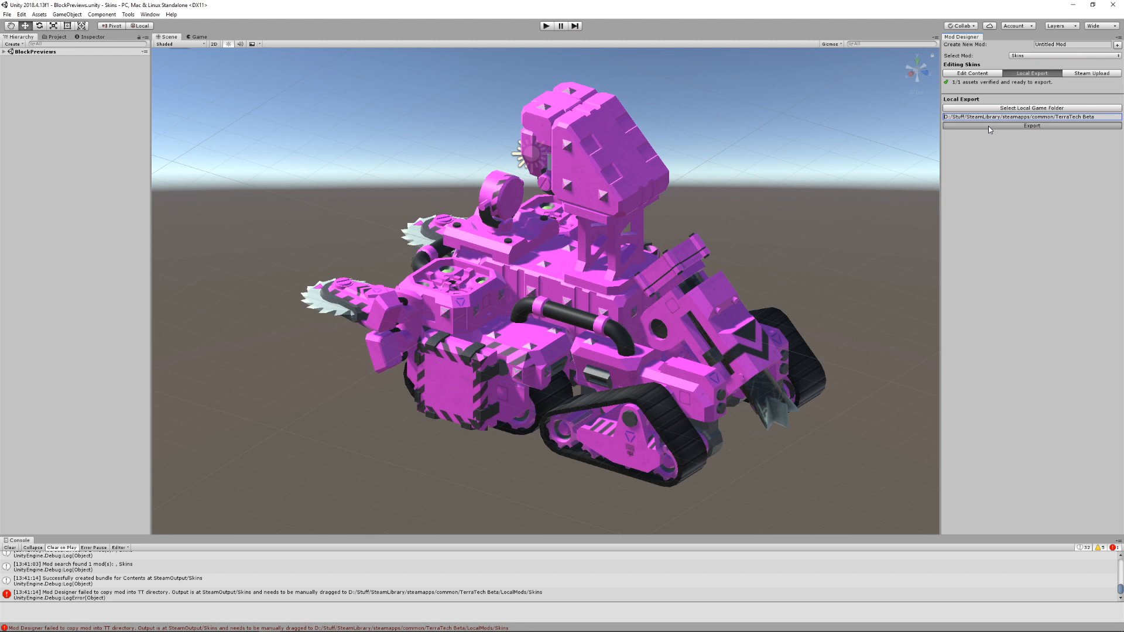
pyautogui.click(1031, 125)
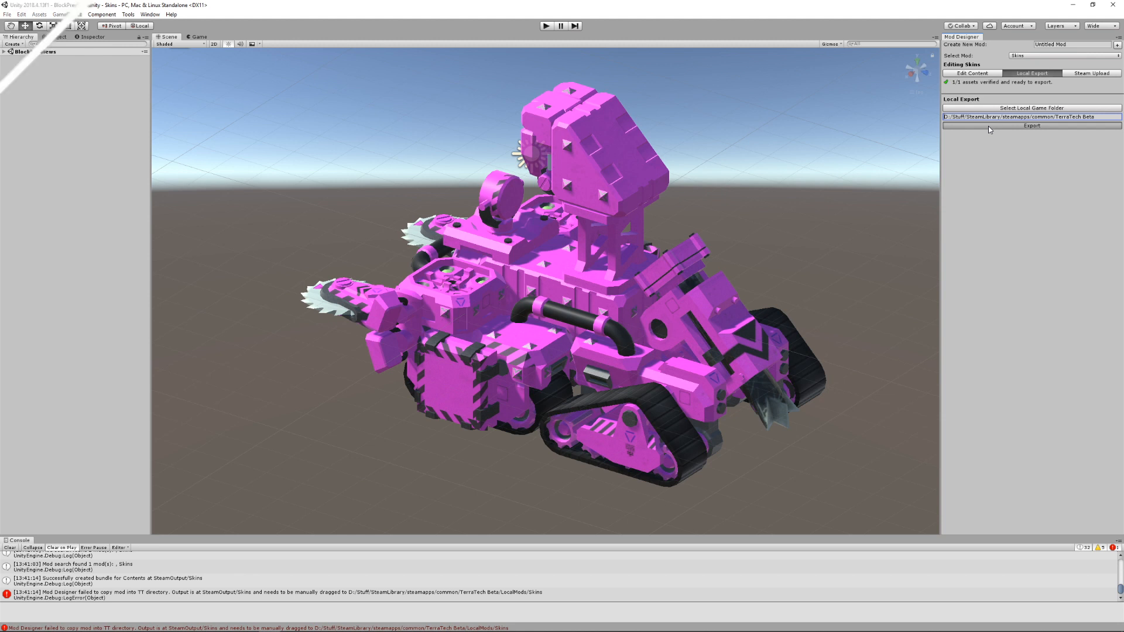
# Copy the exported Skins folder into TerraTech Beta/LocalMods and replace the mod's preview.png with the Desktop one.
pyautogui.click(1032, 125)
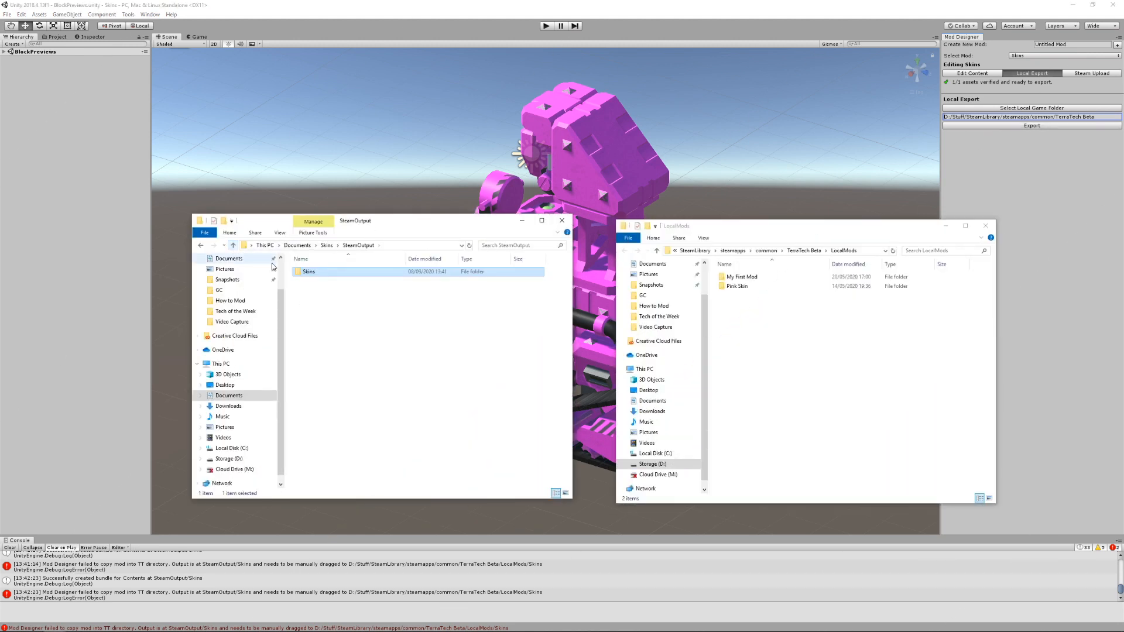
pyautogui.moveTo(308, 271); pyautogui.dragTo(773, 332)
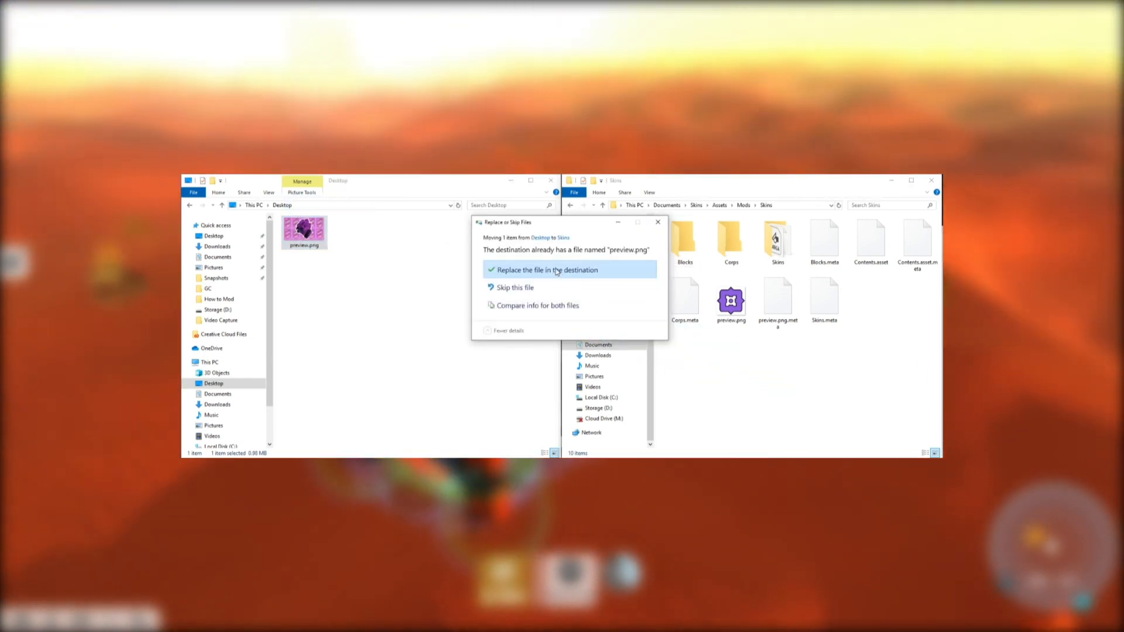
pyautogui.click(549, 269)
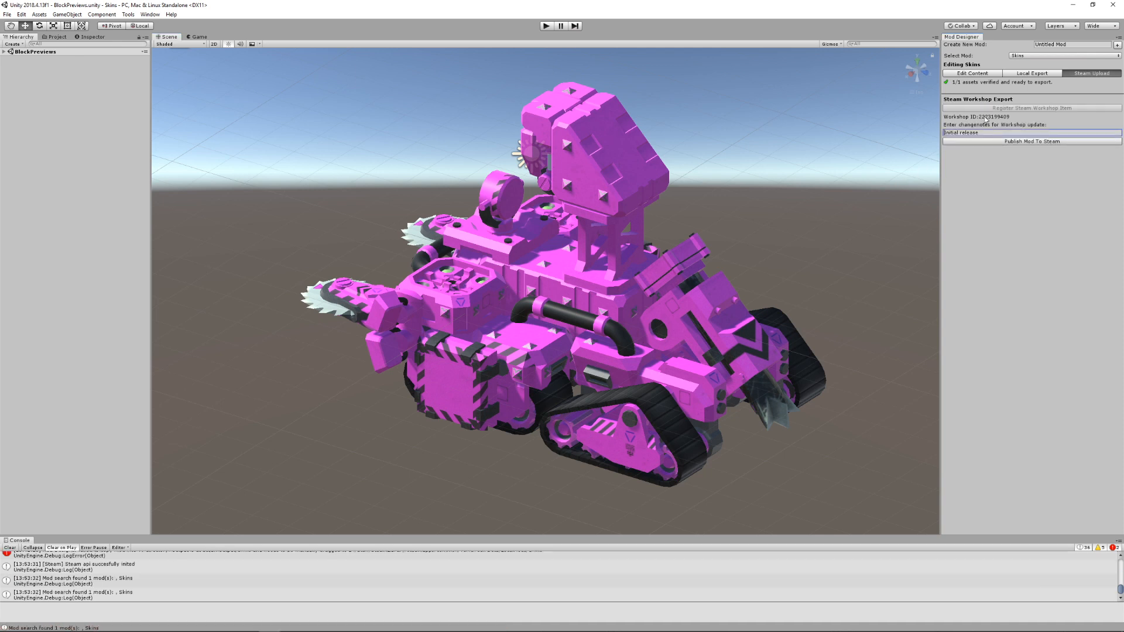
# Replace the change notes with 'Initial release', publish Skins, and subscribe on its Workshop page.
pyautogui.tripleClick(982, 131)
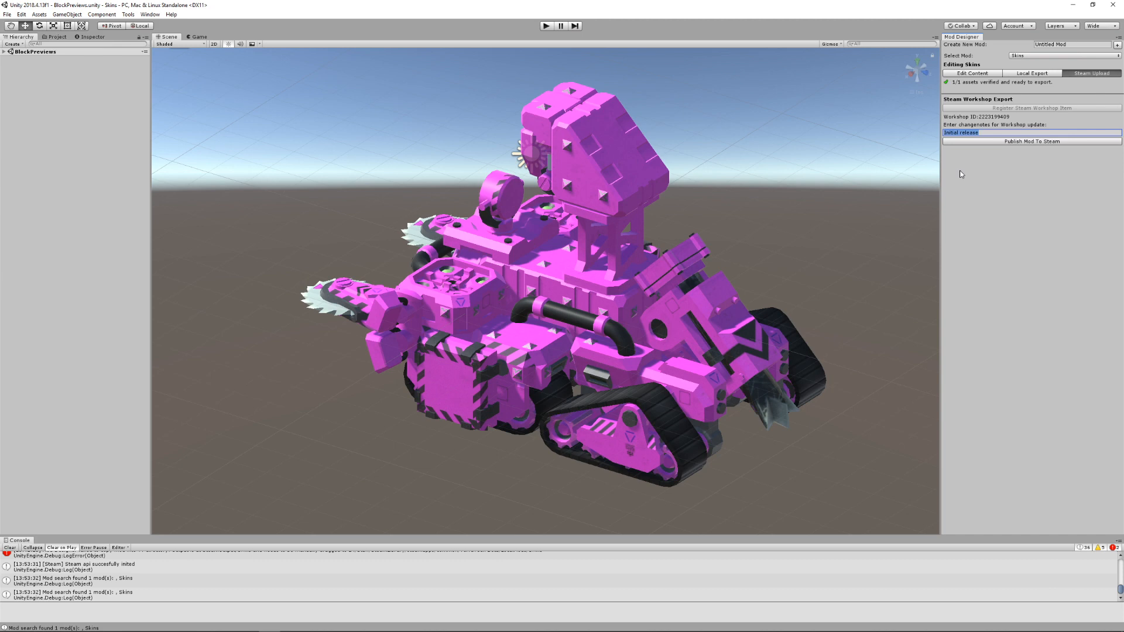
pyautogui.moveTo(986, 141)
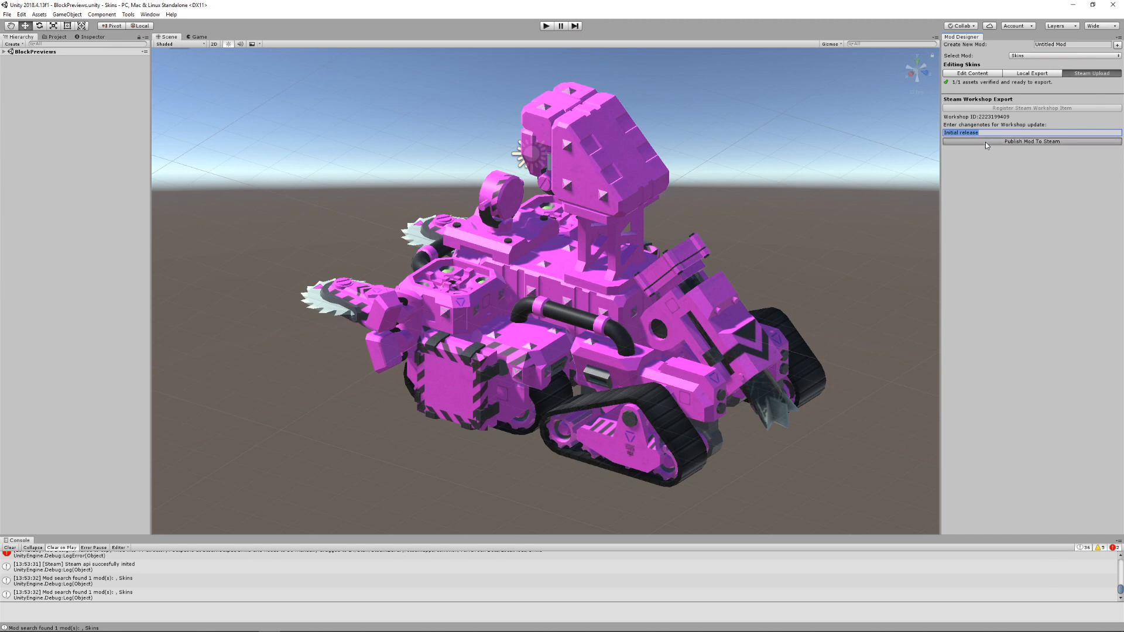
pyautogui.click(1032, 141)
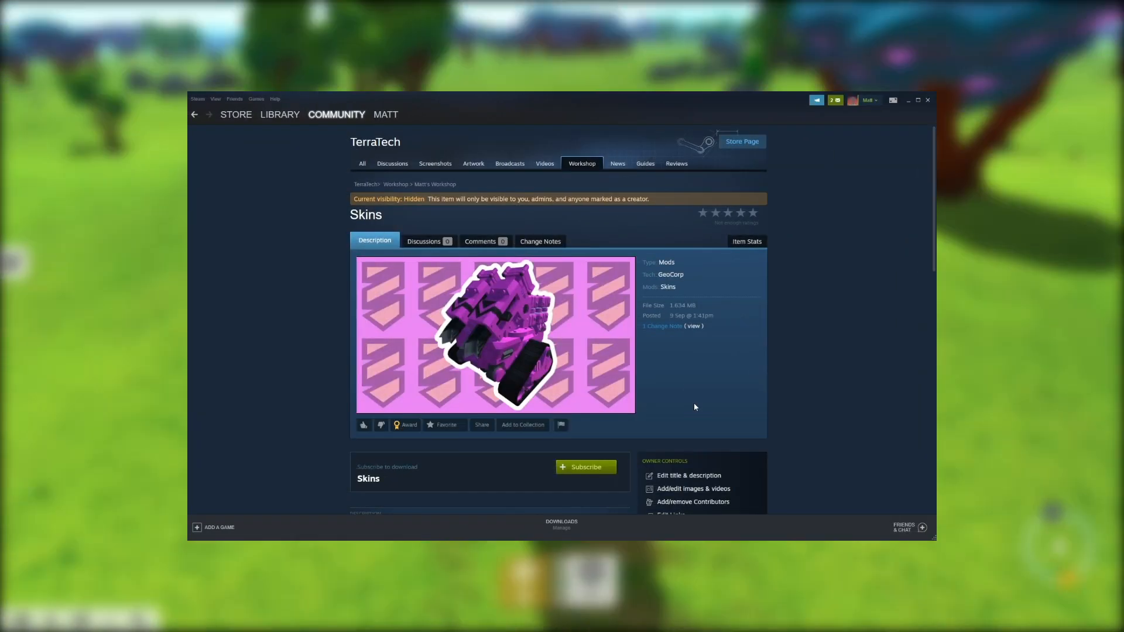
pyautogui.click(585, 466)
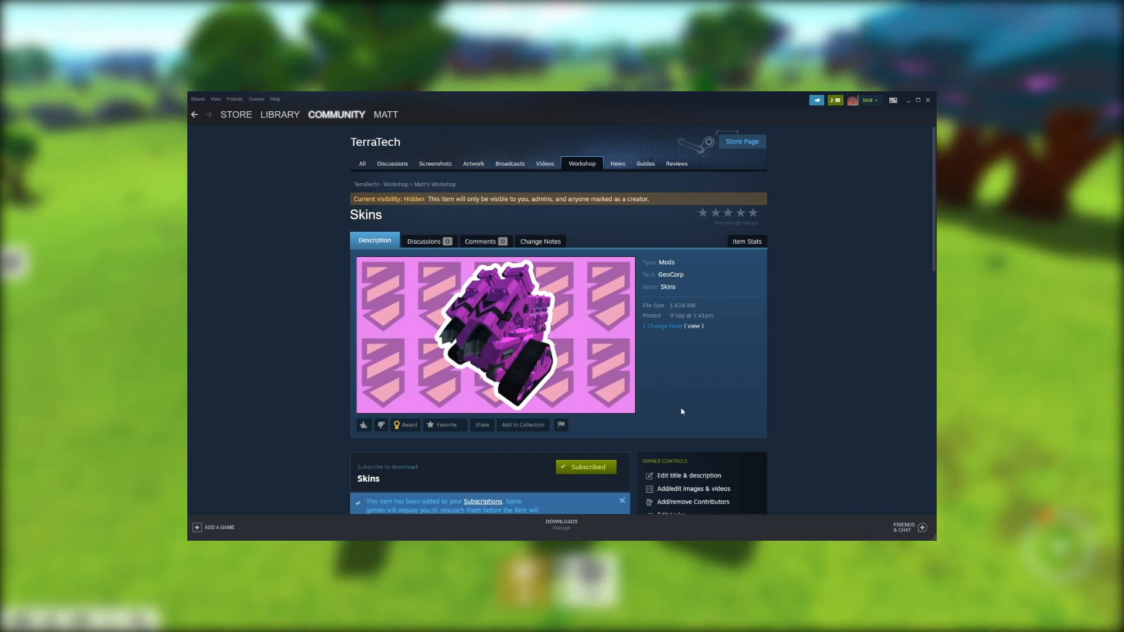